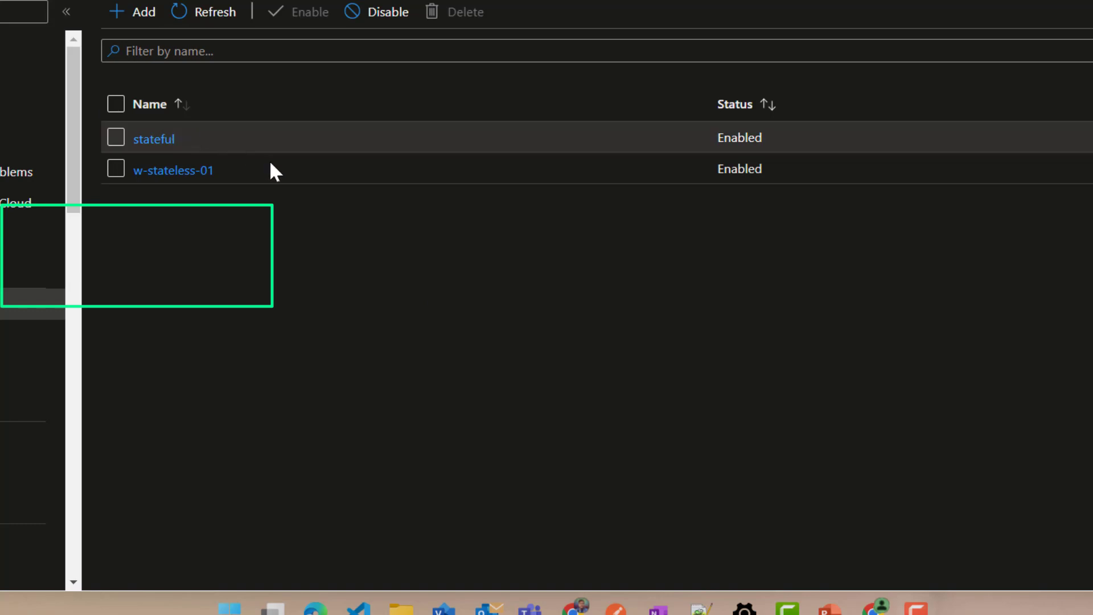
mouse_move(284, 174)
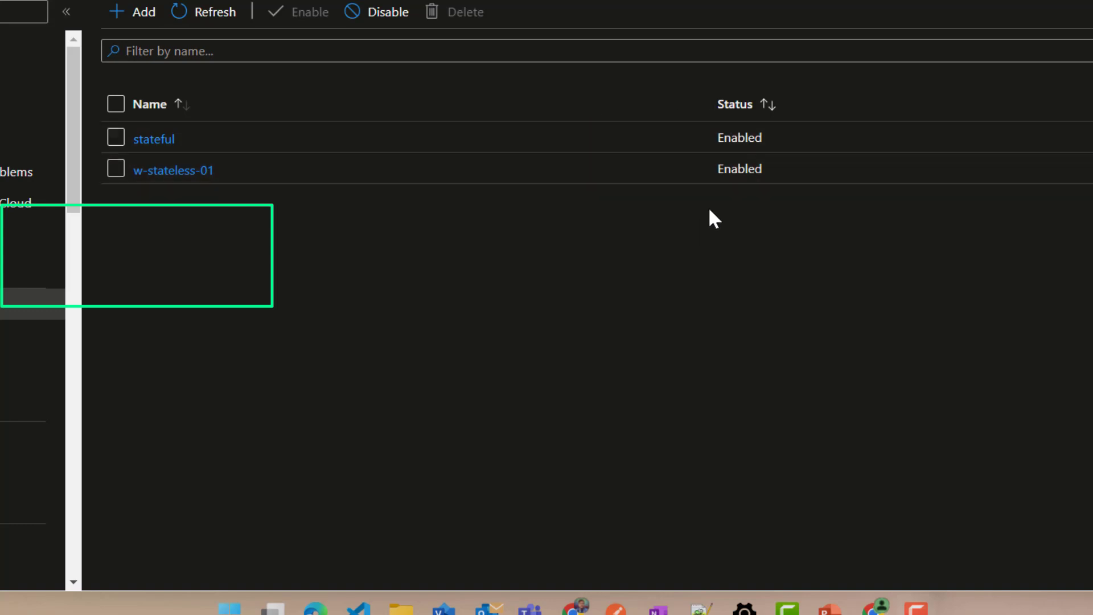
mouse_move(758, 237)
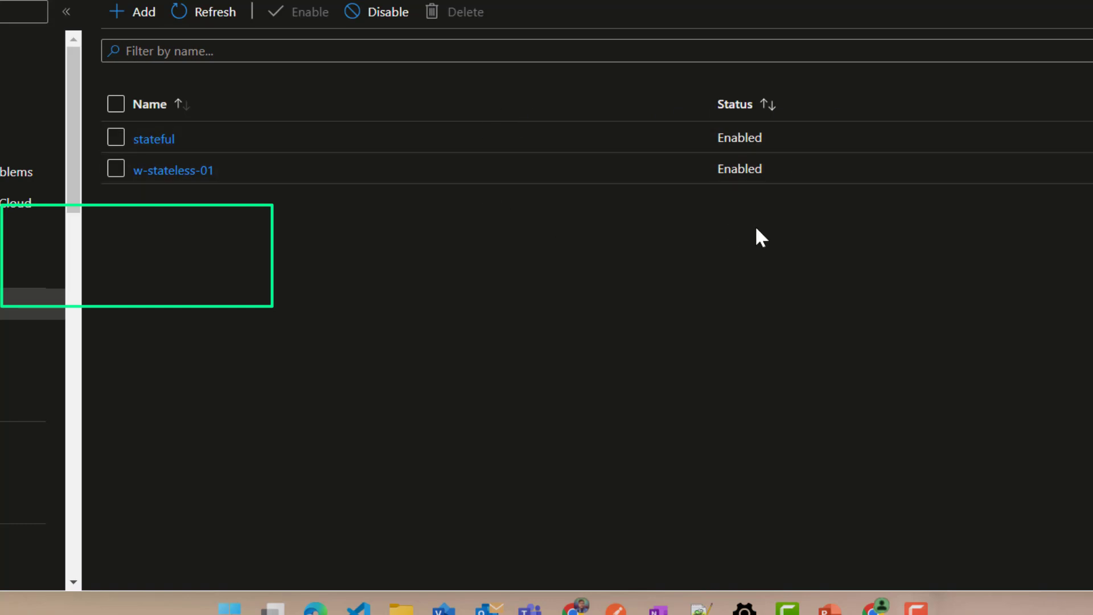
mouse_move(769, 254)
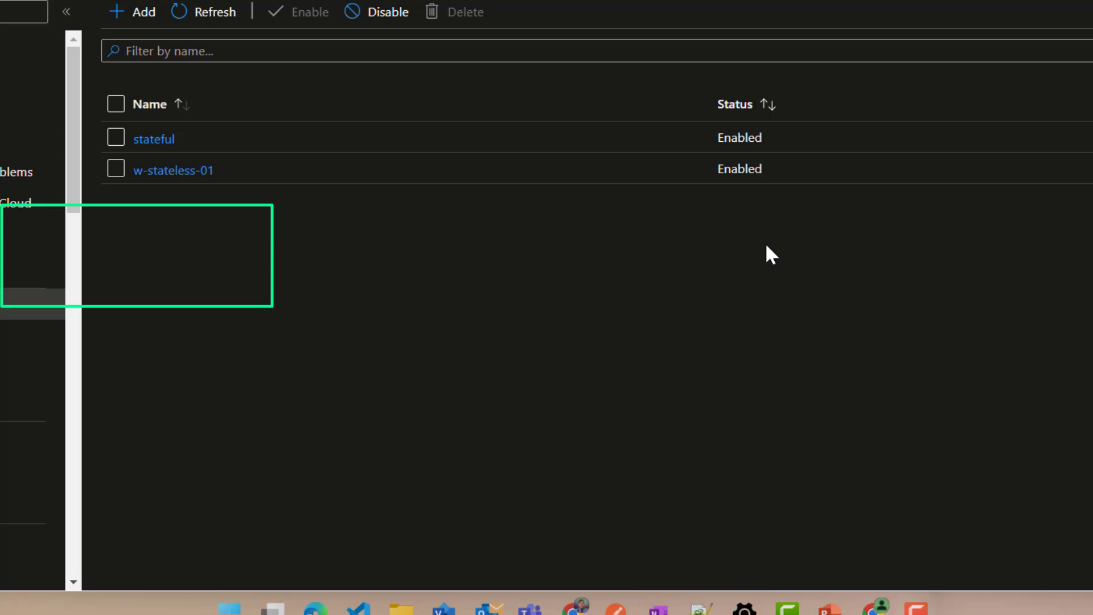
mouse_move(138, 19)
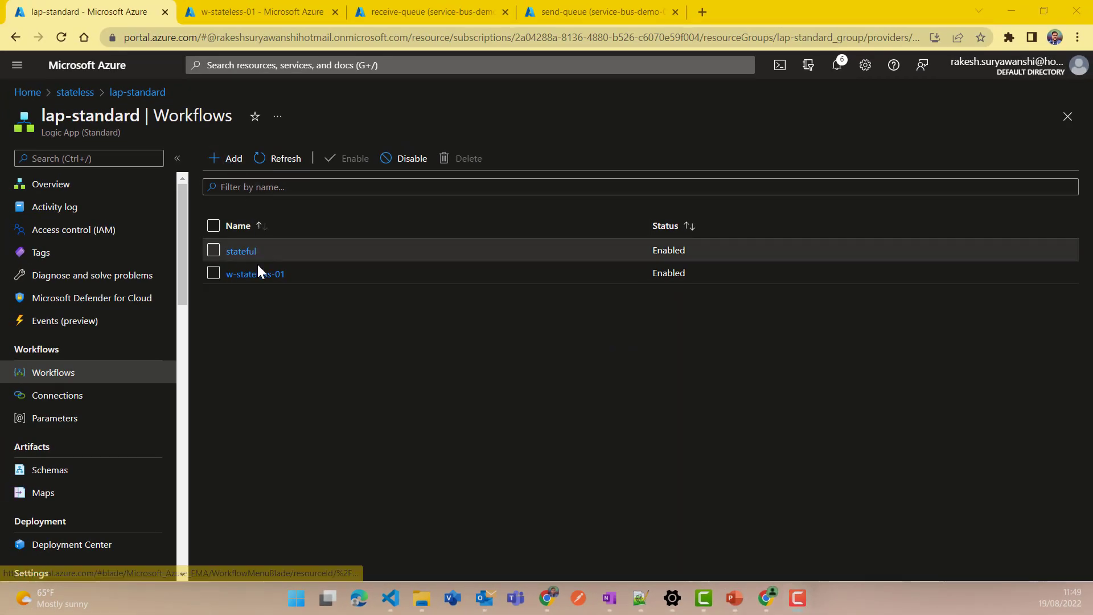
- Open w-stateless-01 in the Designer and scroll through its HTTP trigger, Main scope, Compose and For each steps
left_click(255, 273)
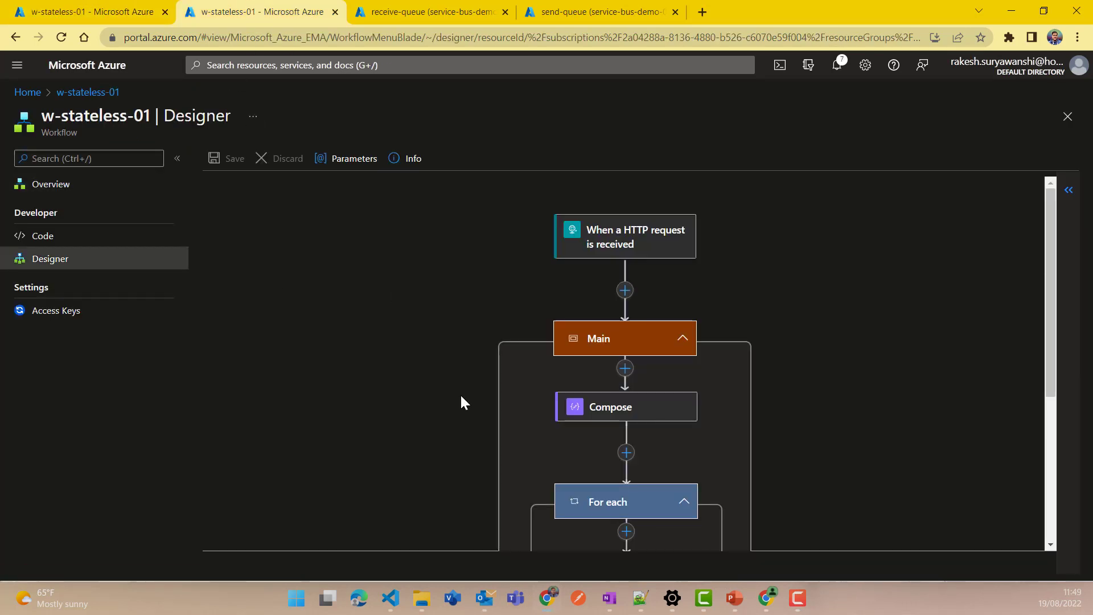
mouse_move(510, 388)
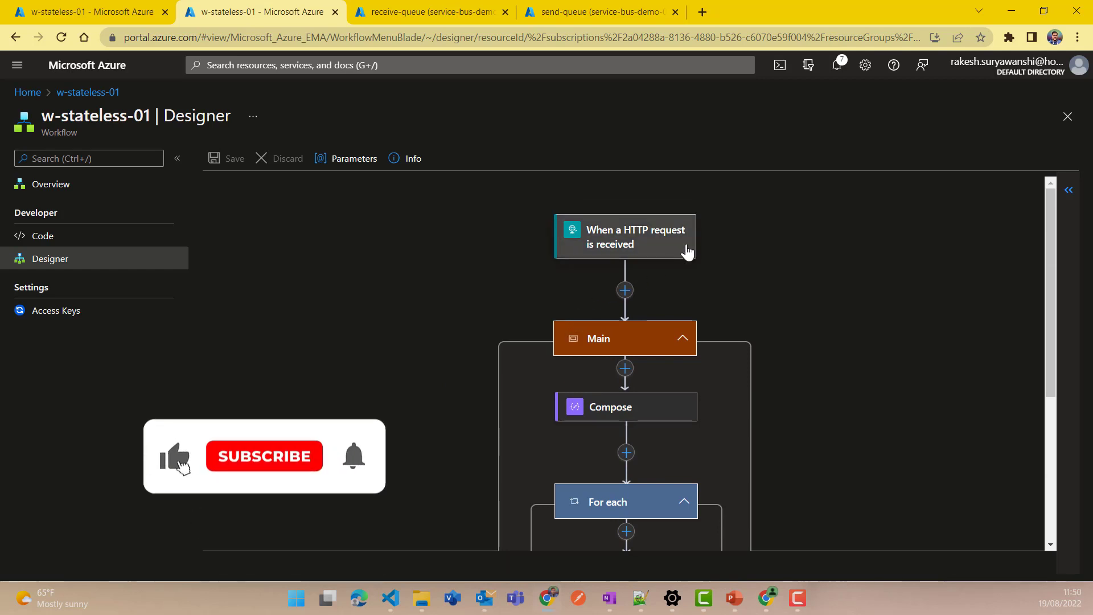
scroll("down", 3)
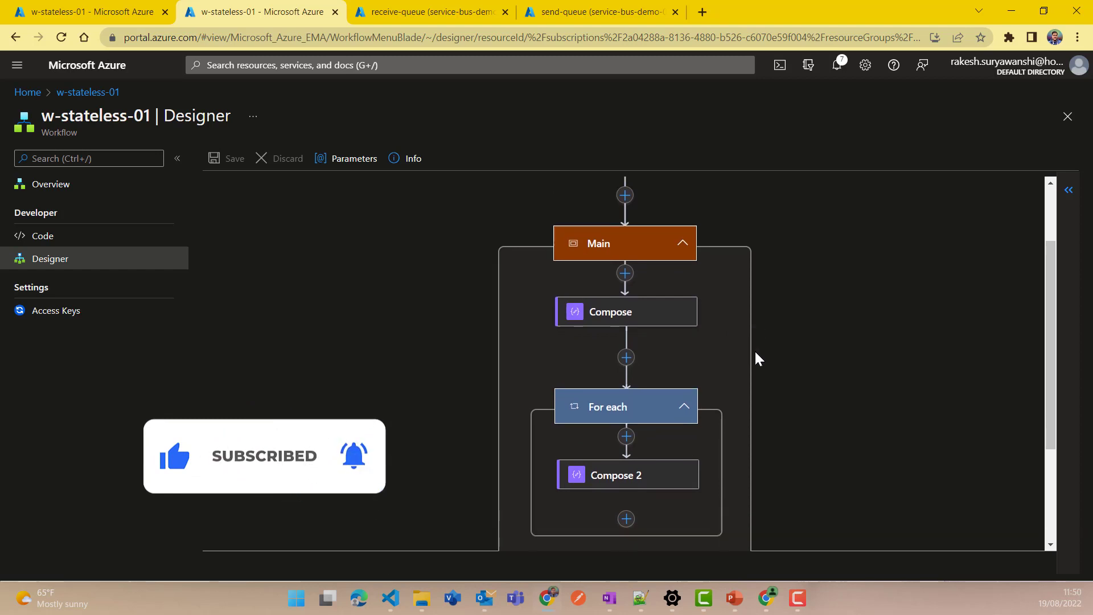
scroll("down", 3)
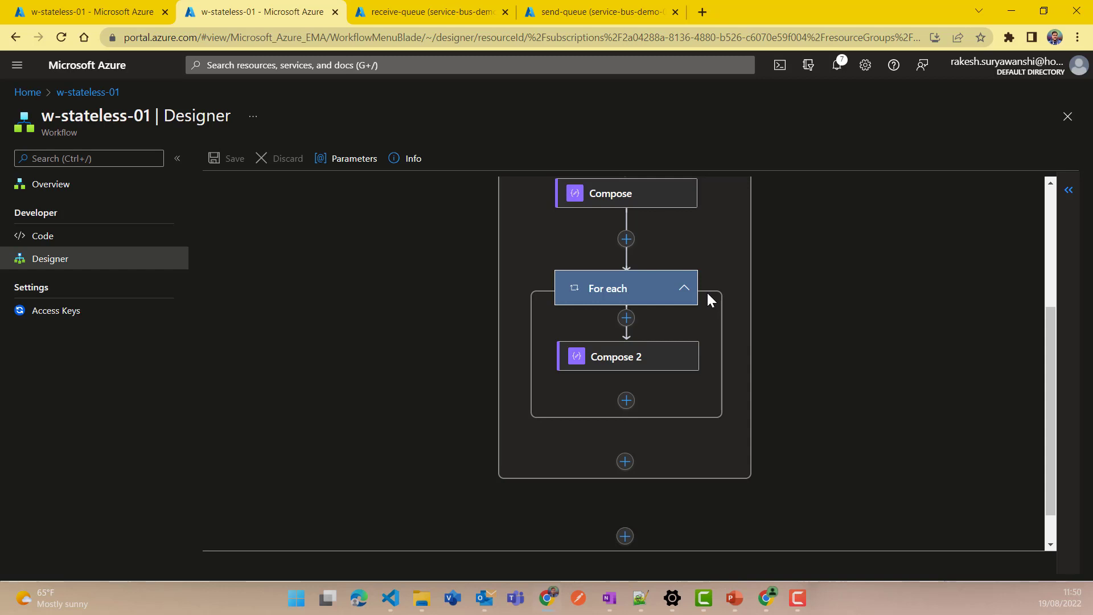
mouse_move(623, 363)
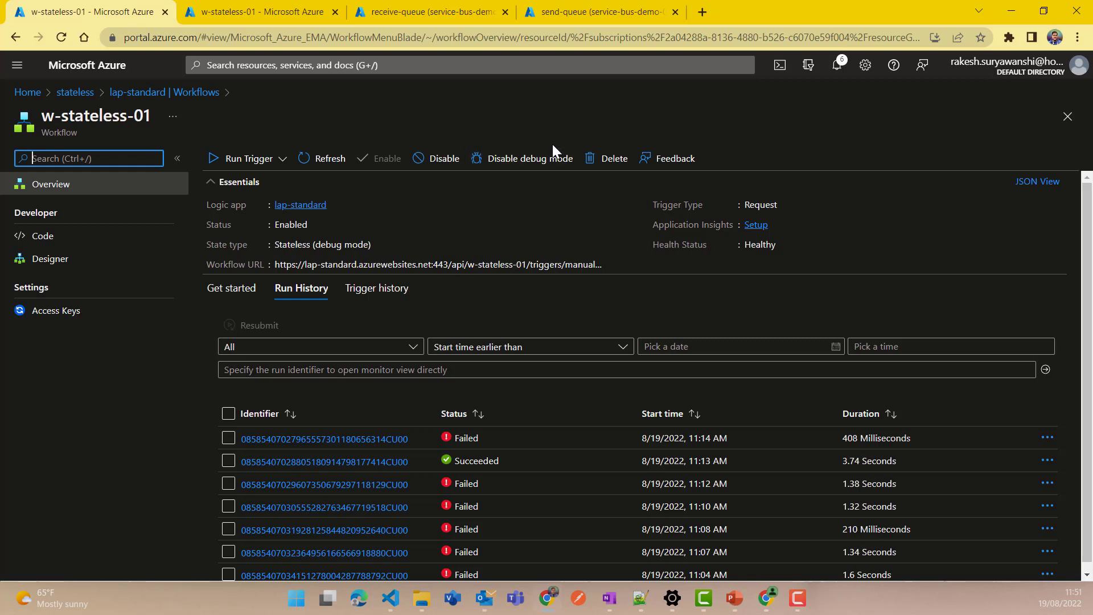
mouse_move(512, 171)
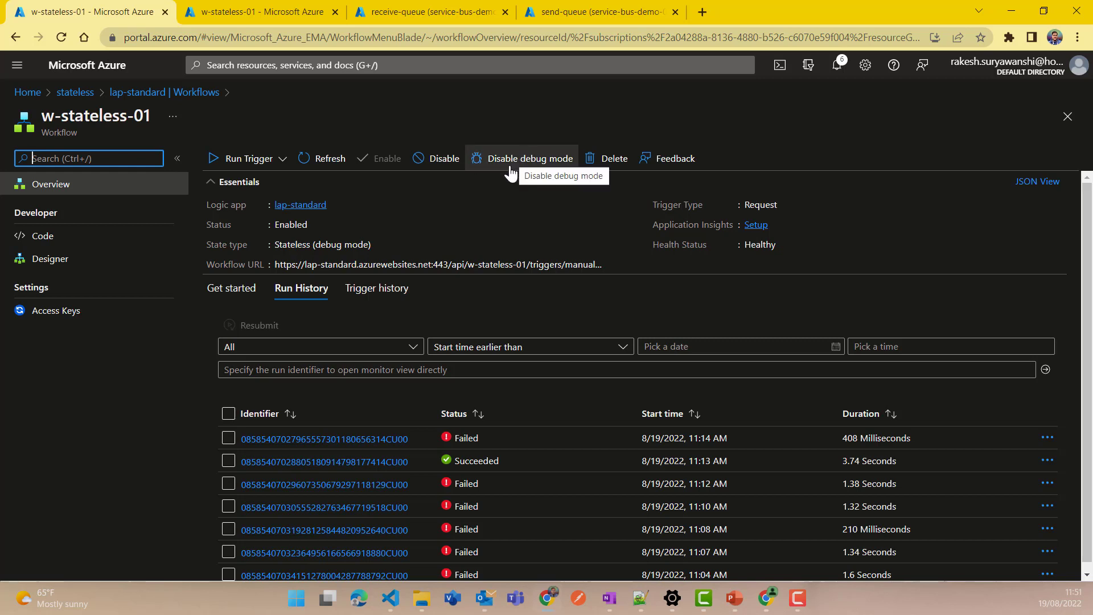
mouse_move(525, 166)
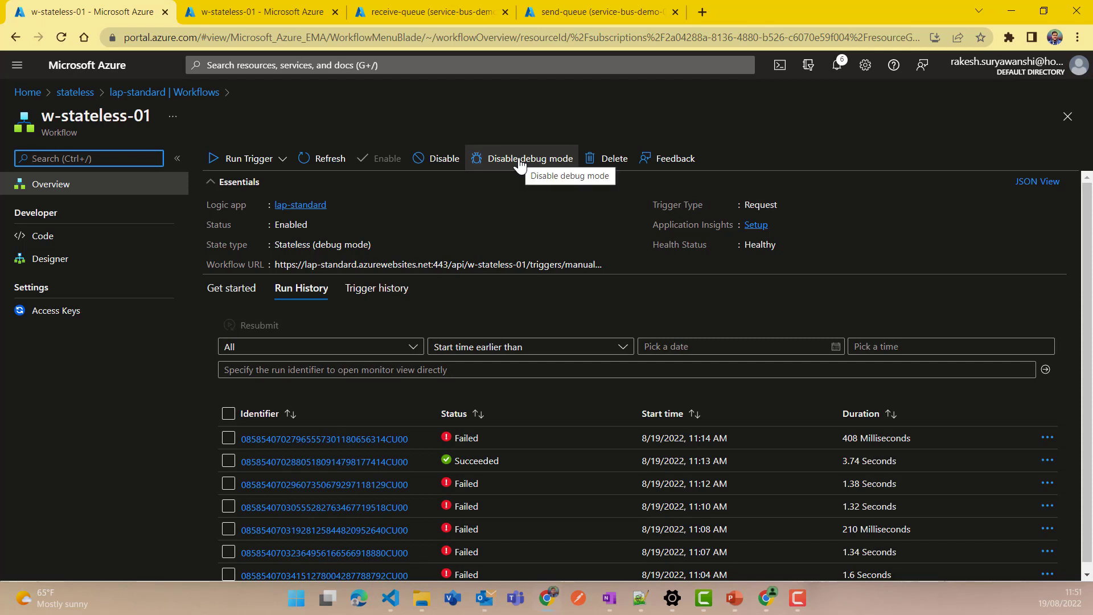
- Disable debug mode so w-stateless-01's state type reads plain Stateless
left_click(522, 158)
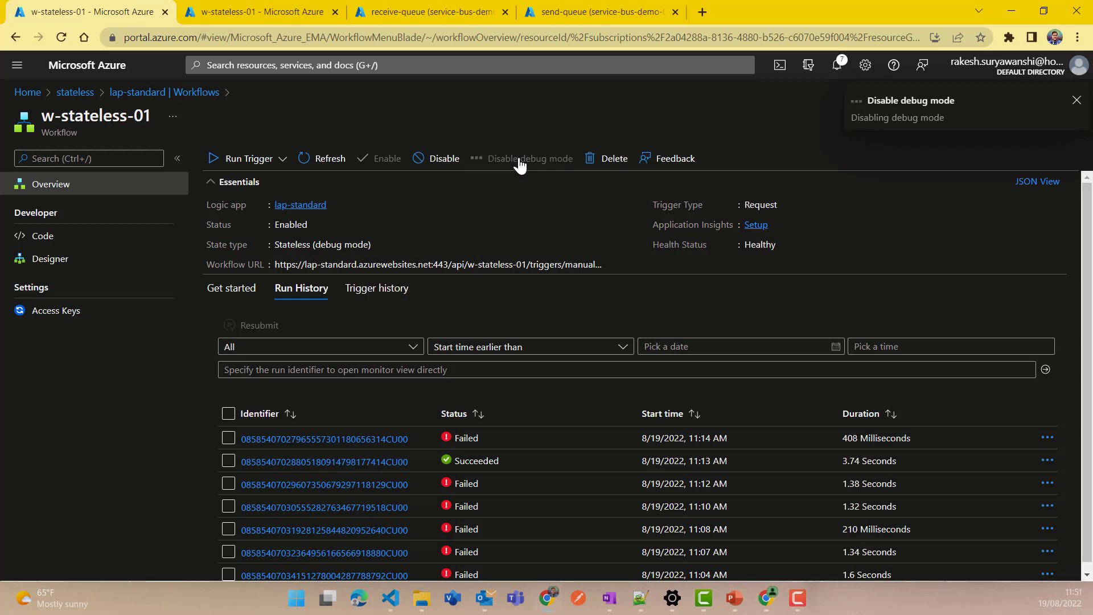
left_click(521, 158)
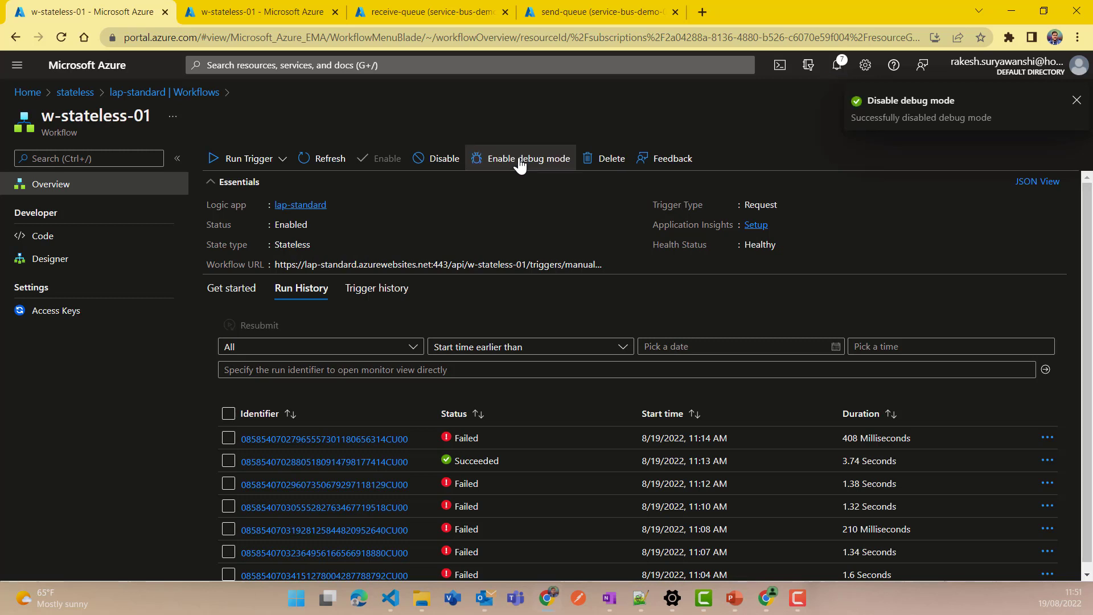
mouse_move(522, 163)
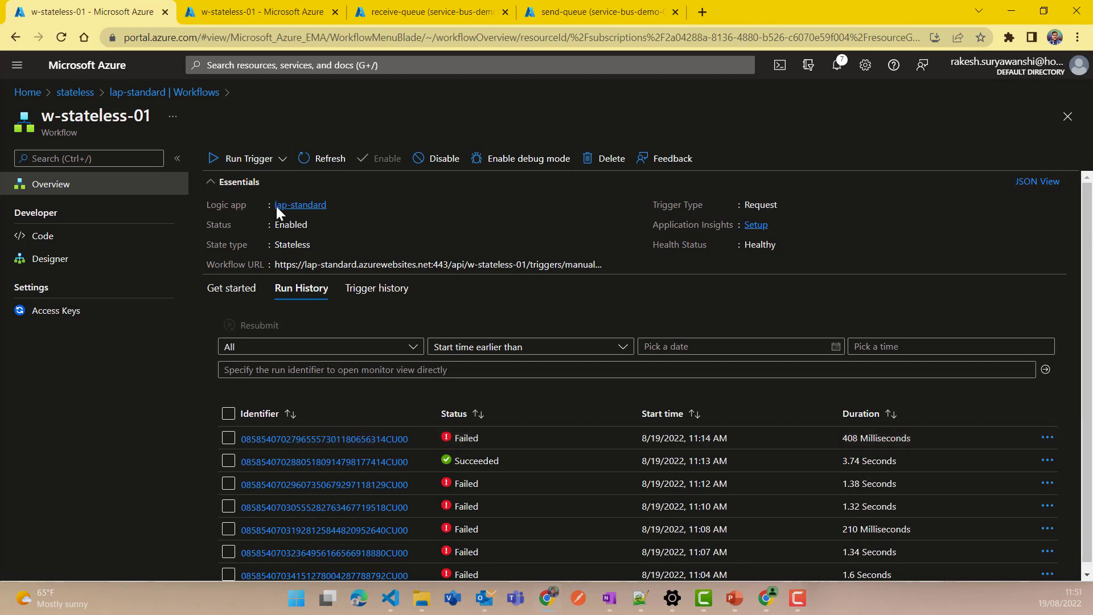
- Run the trigger with a payload and select the returned 202 status code
left_click(249, 158)
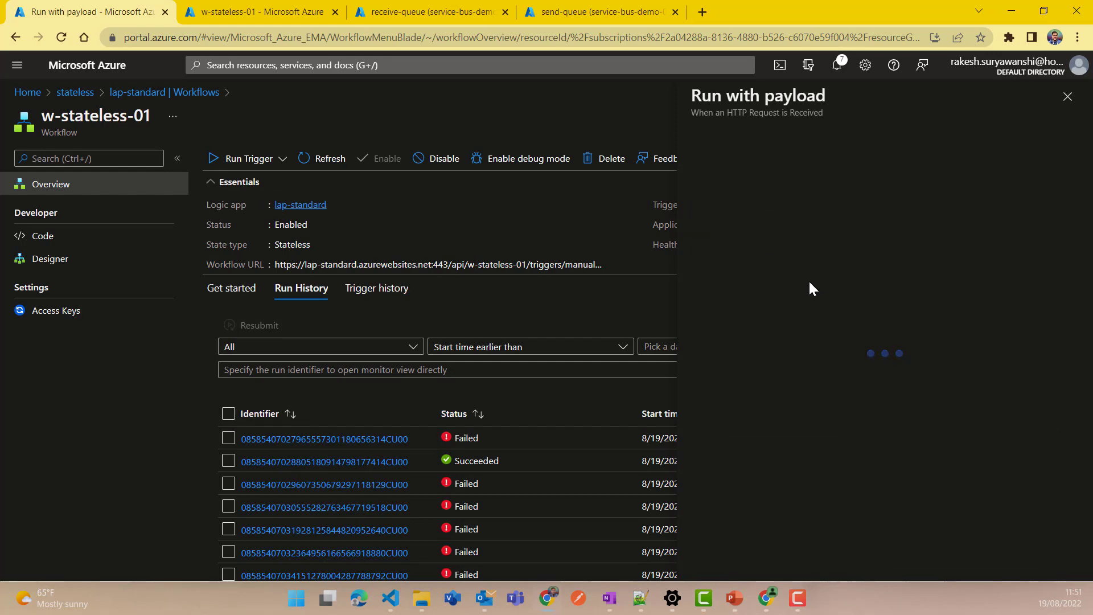
mouse_move(642, 601)
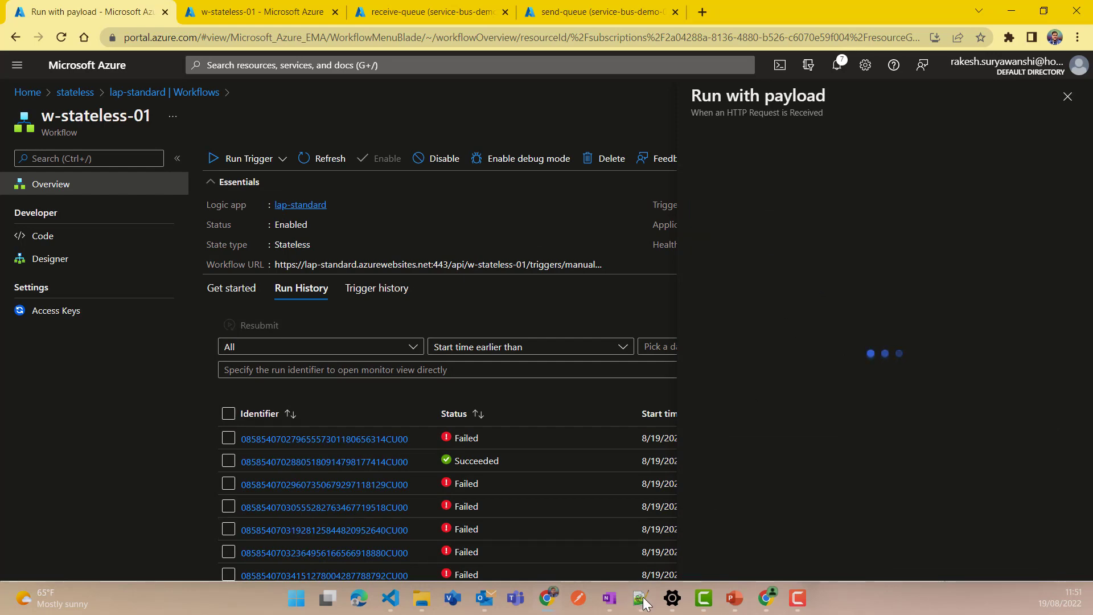
left_click(641, 598)
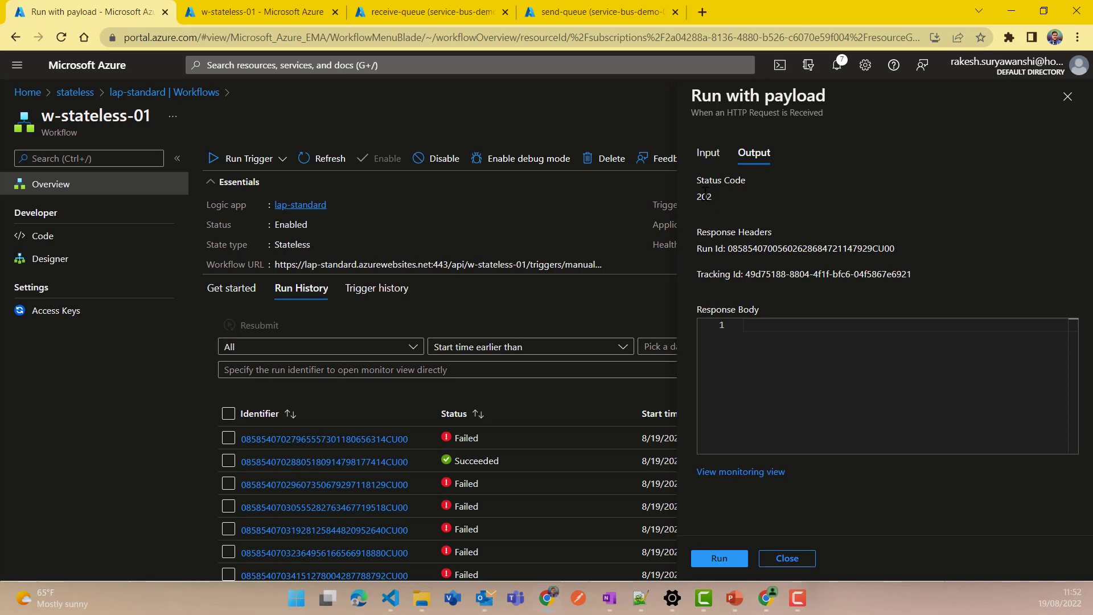
double_click(704, 196)
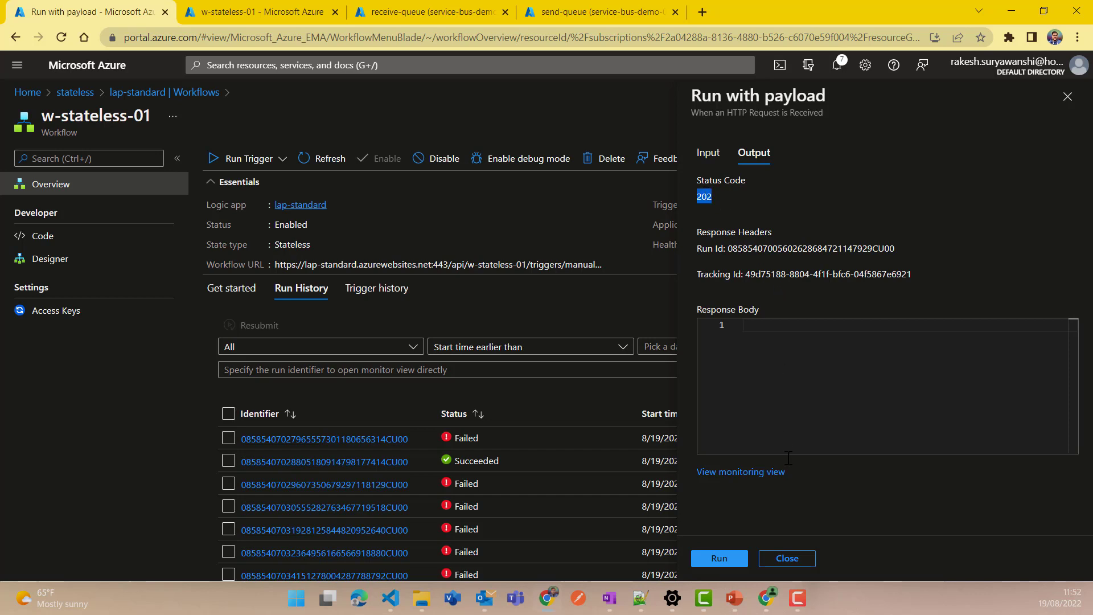
mouse_move(720, 480)
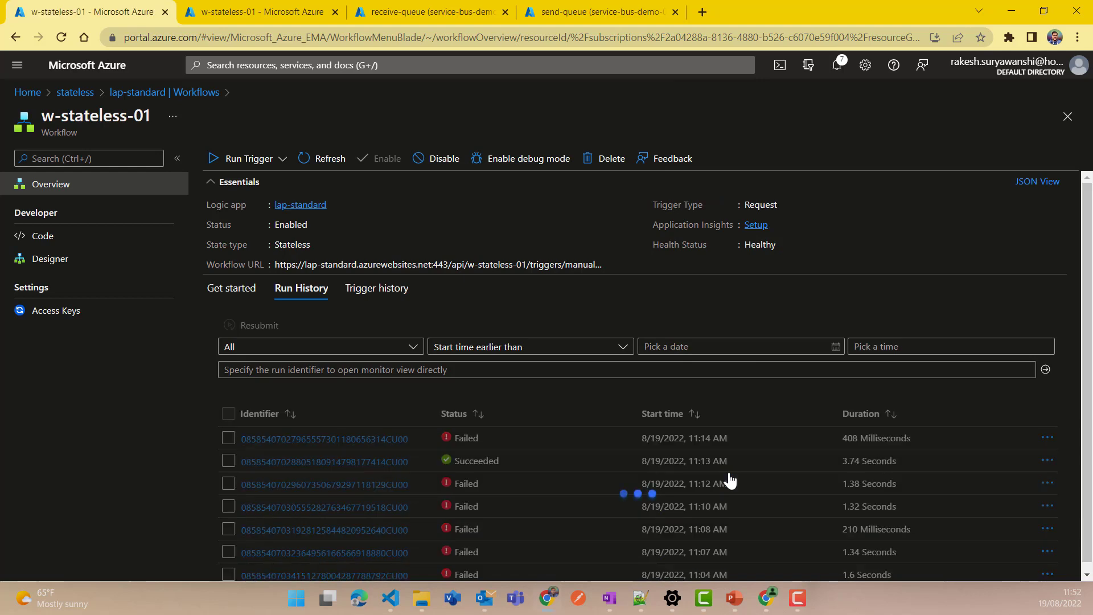
mouse_move(522, 430)
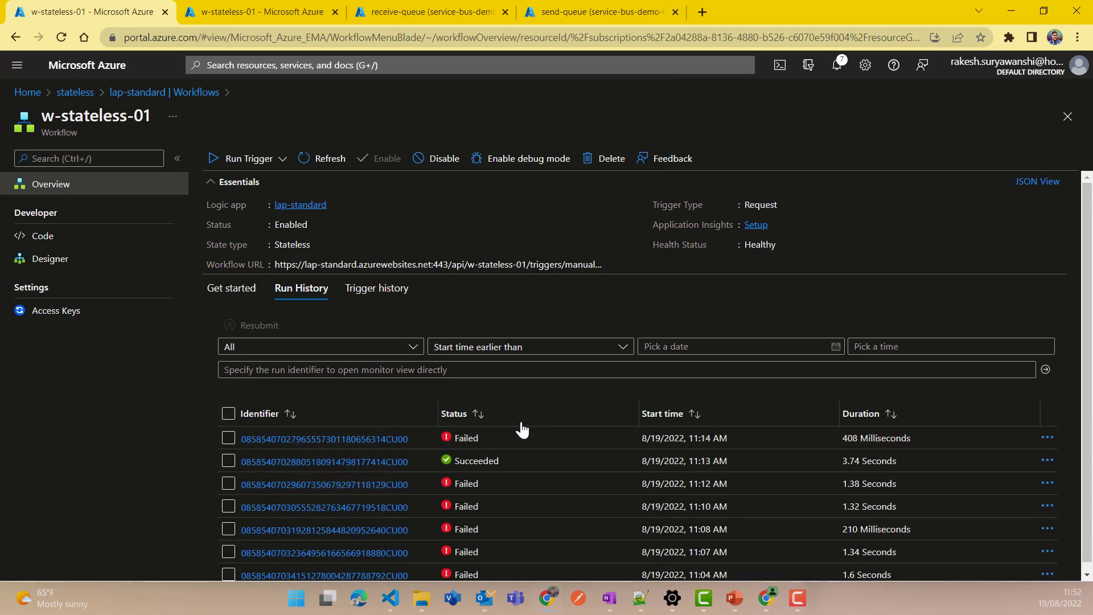
mouse_move(677, 433)
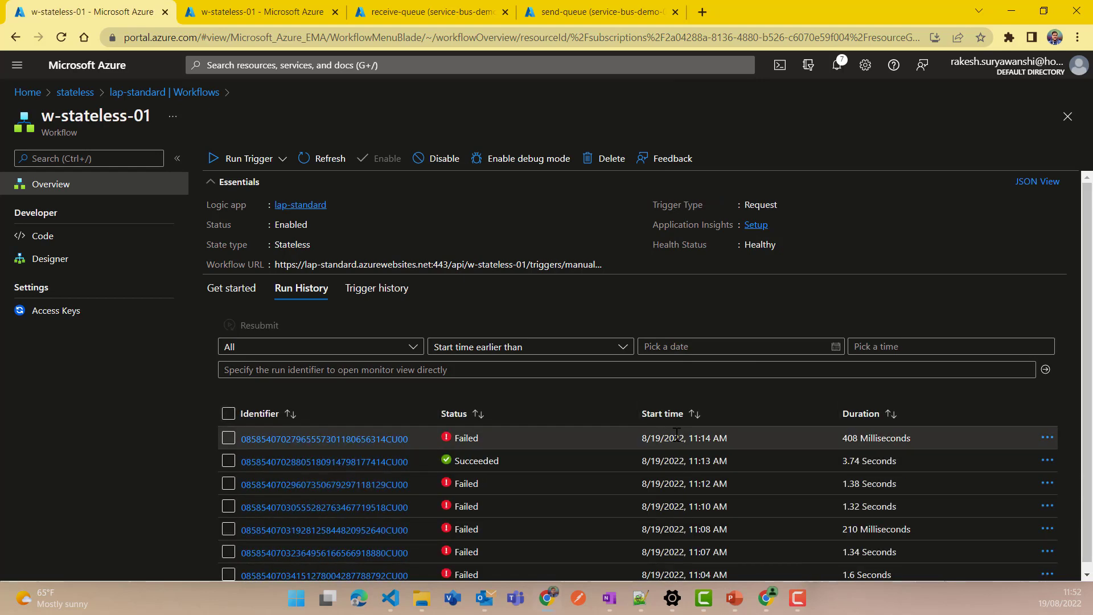
mouse_move(645, 406)
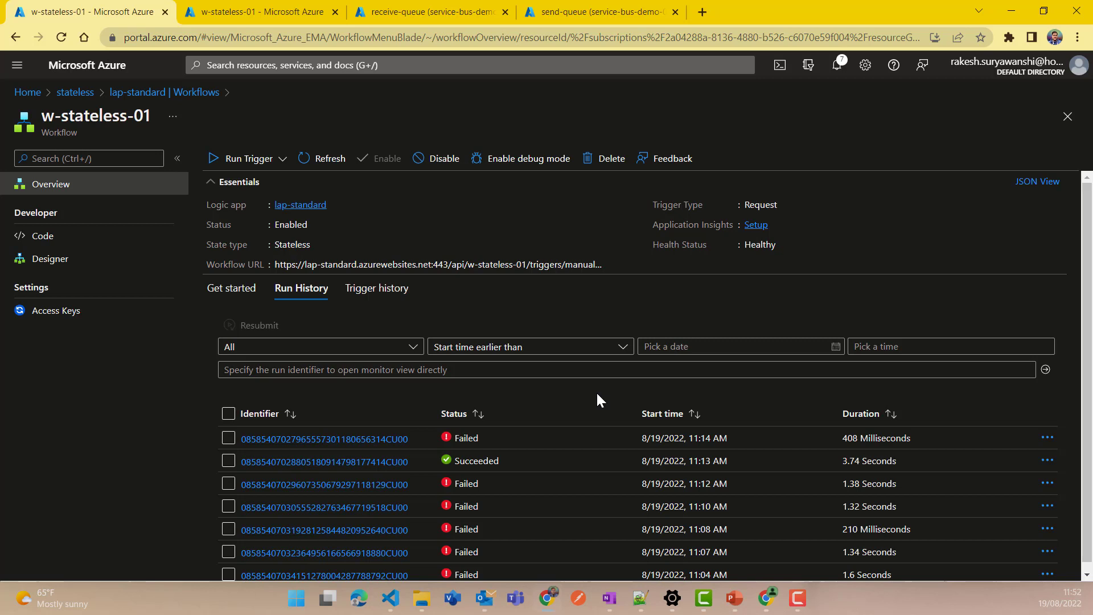
mouse_move(83, 103)
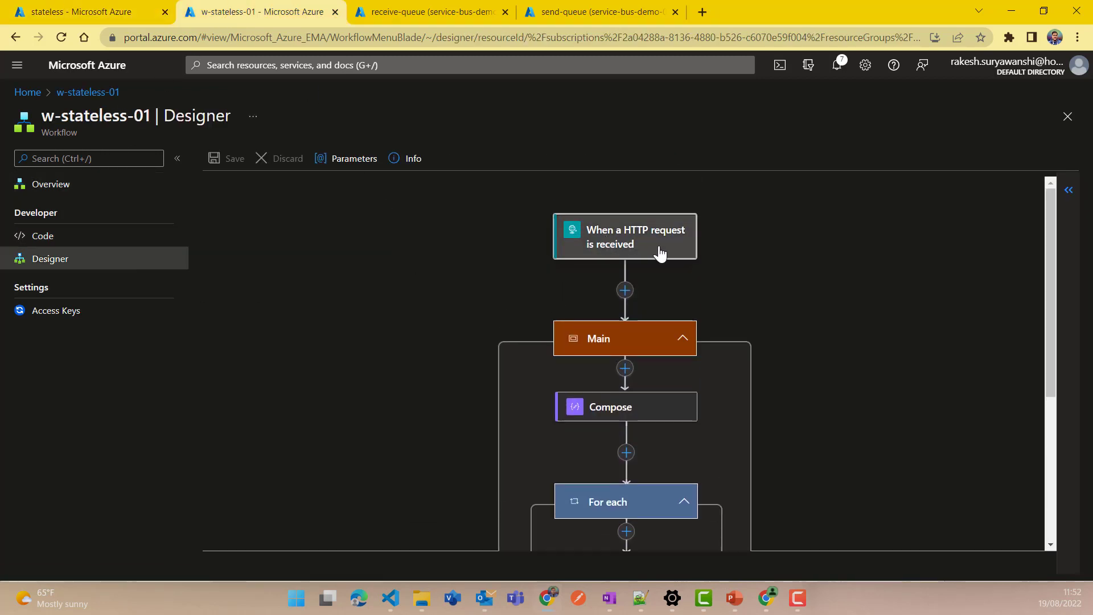
left_click(635, 237)
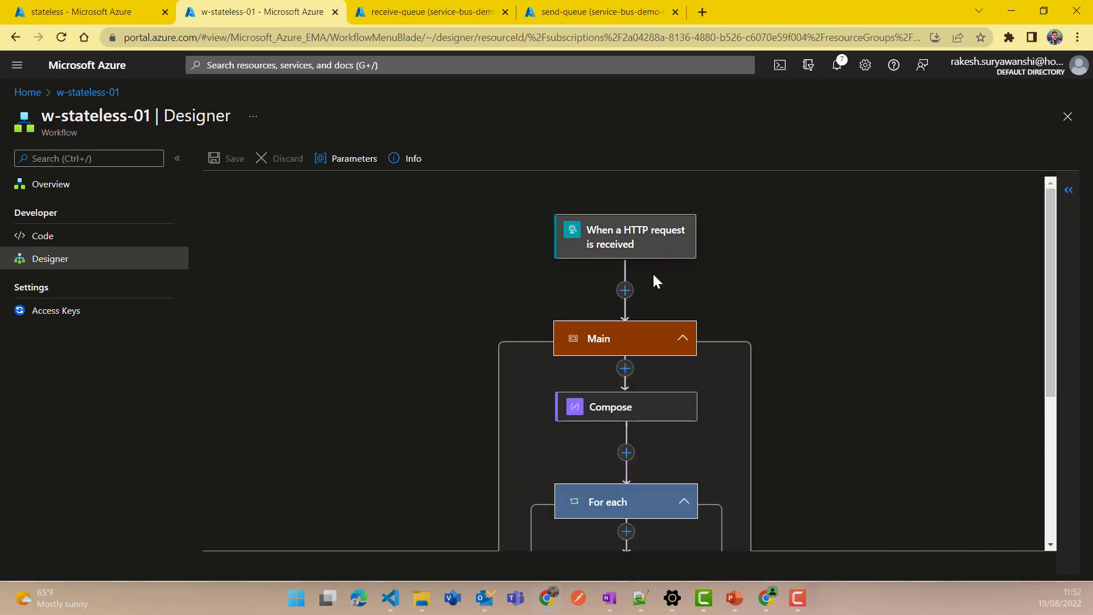
mouse_move(639, 247)
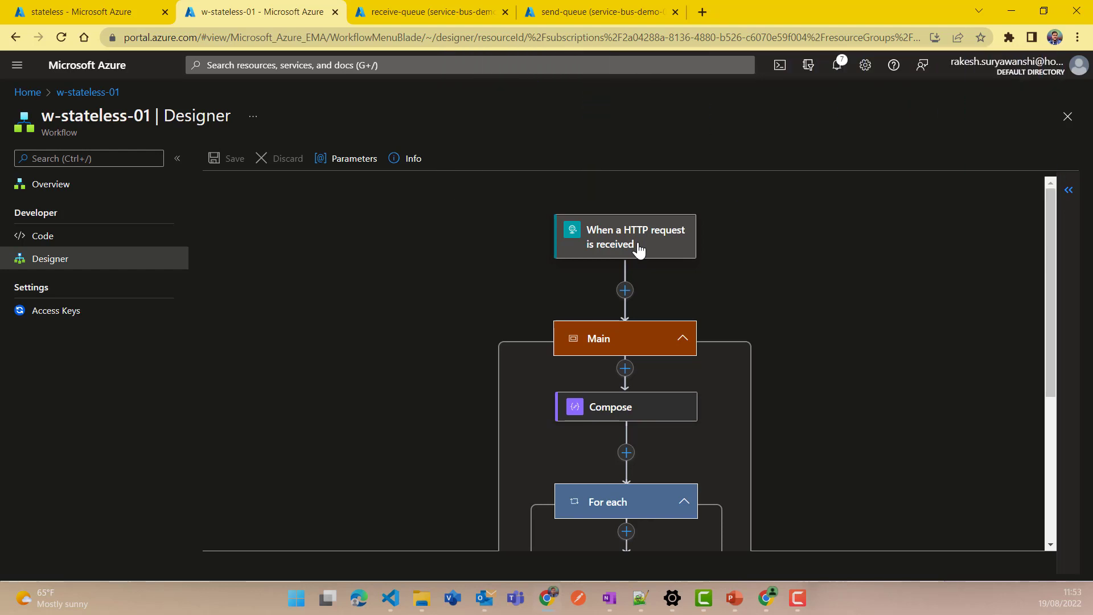
scroll("down", 3)
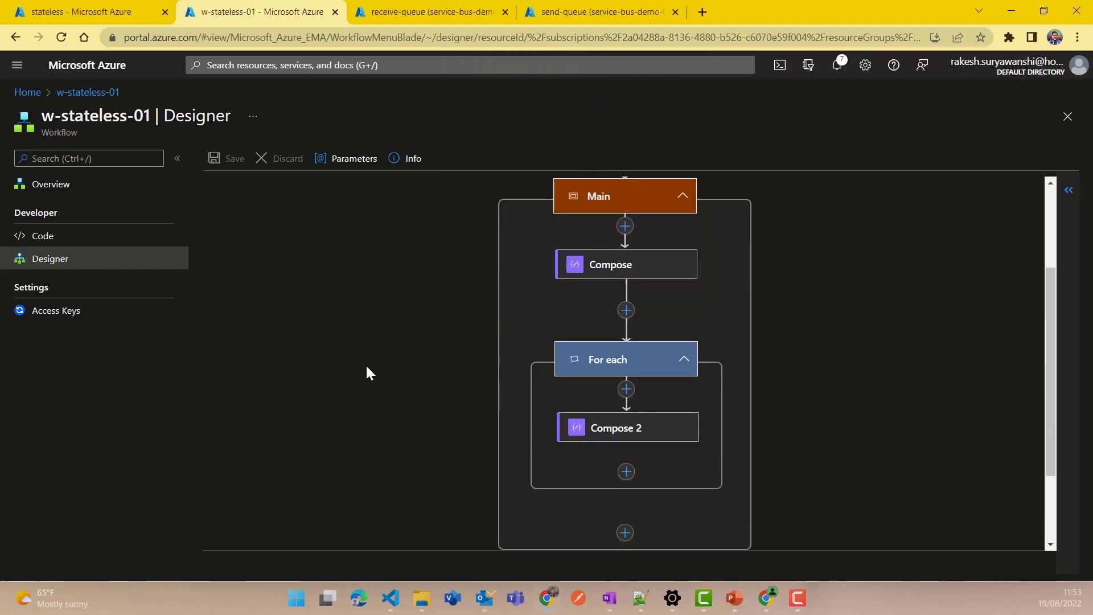
mouse_move(627, 471)
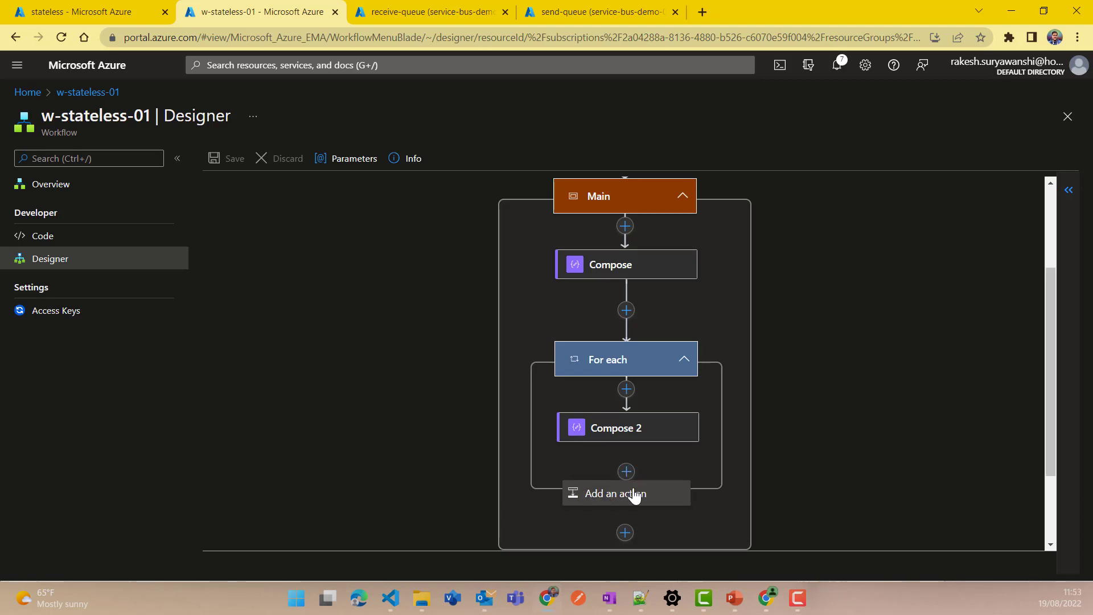
- Add a Service Bus Send message action after Compose 2 inside the For each loop
left_click(626, 493)
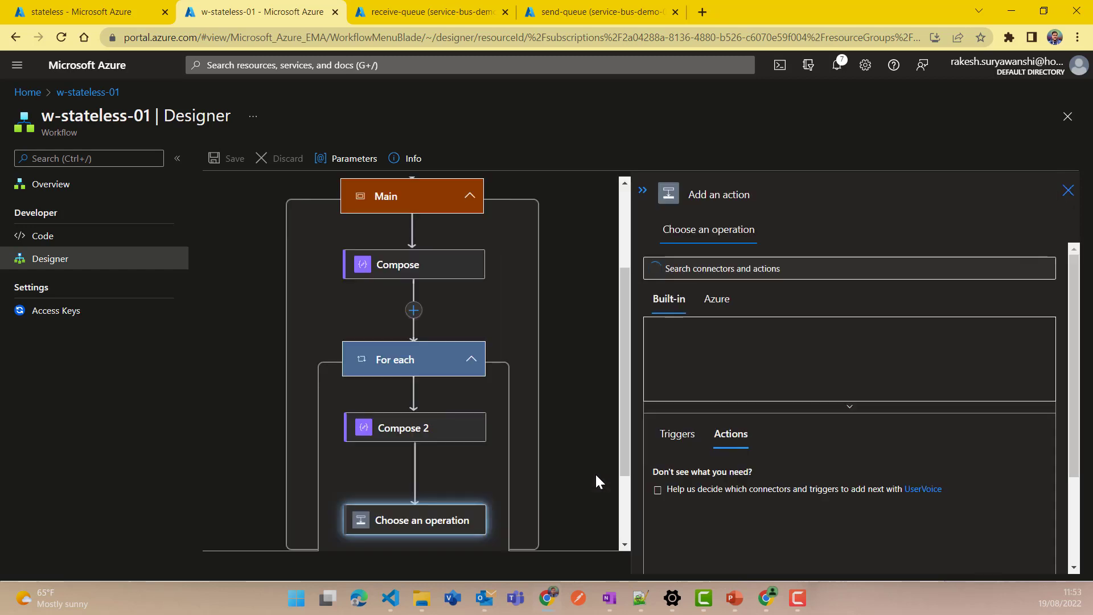
left_click(848, 269)
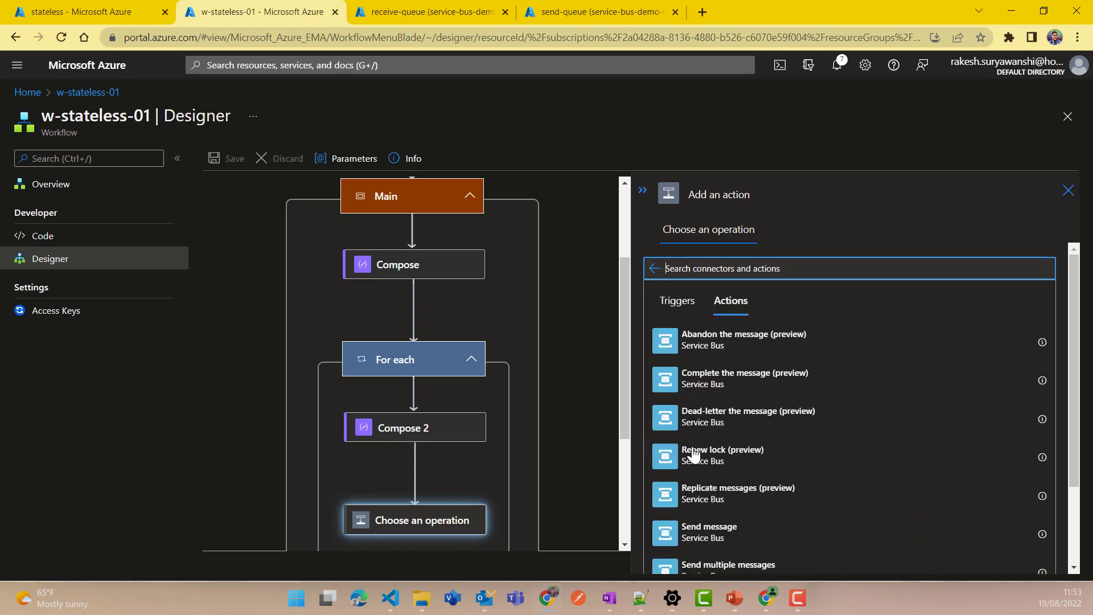
left_click(709, 526)
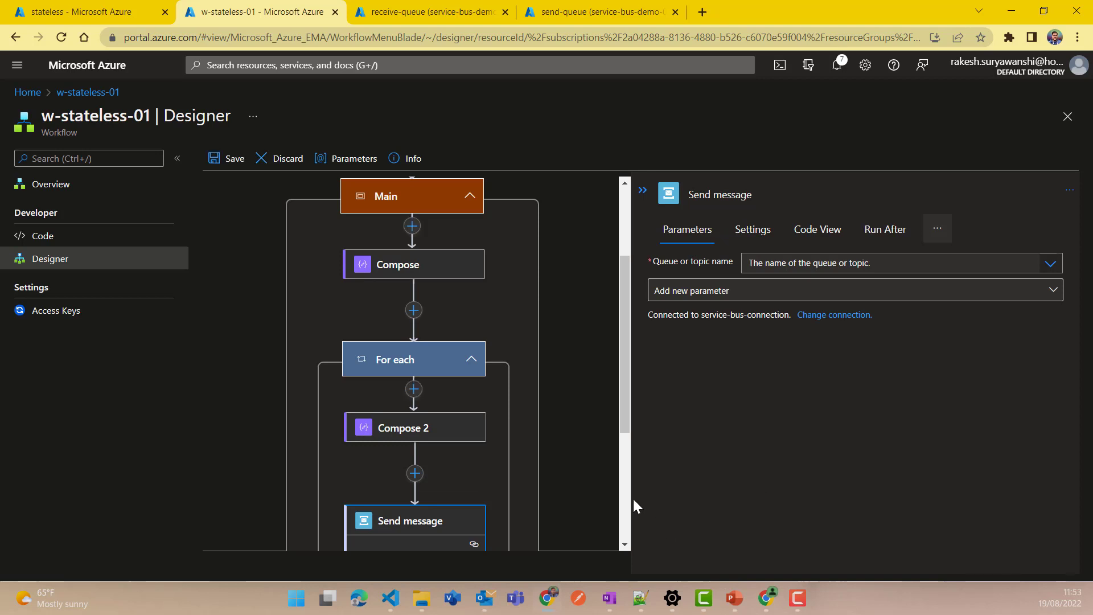
mouse_move(1051, 264)
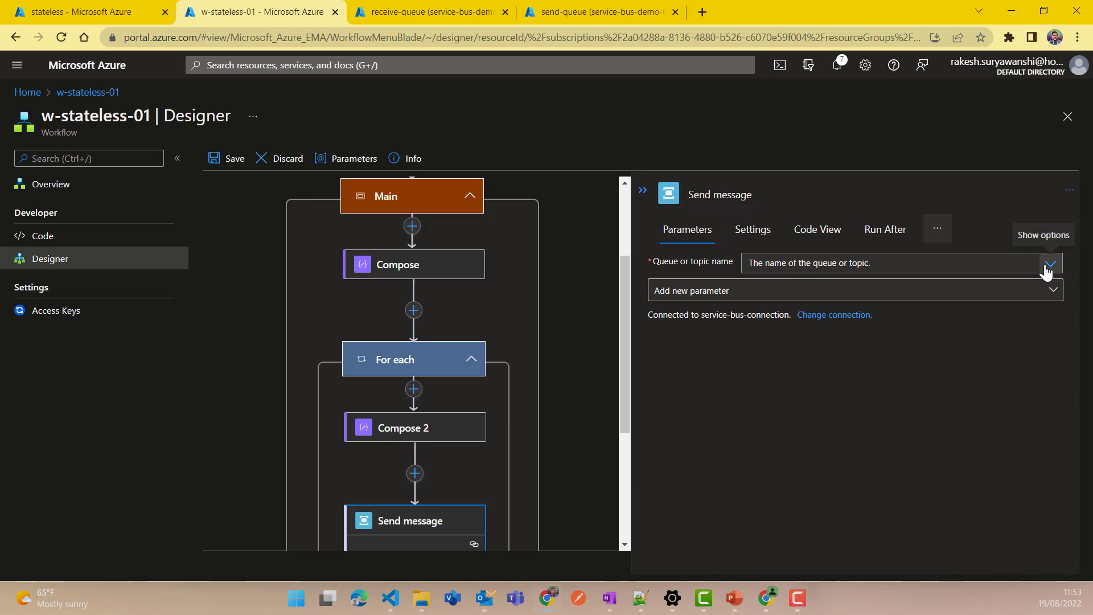
- Target receive-queue with Compose 2 Outputs as the message Content and save the workflow
left_click(1050, 264)
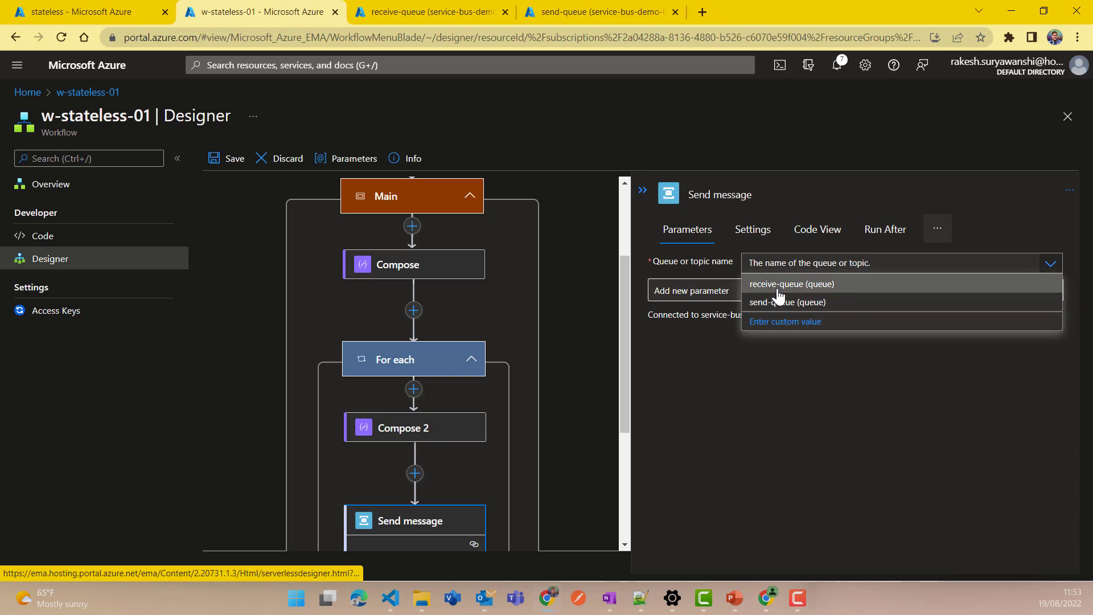
left_click(791, 284)
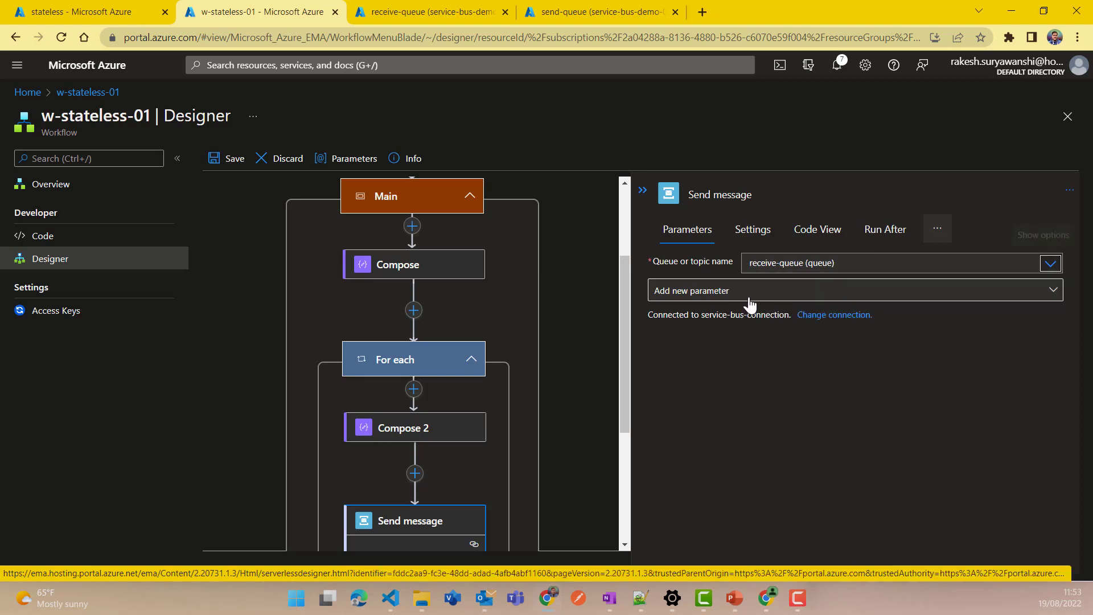
left_click(852, 291)
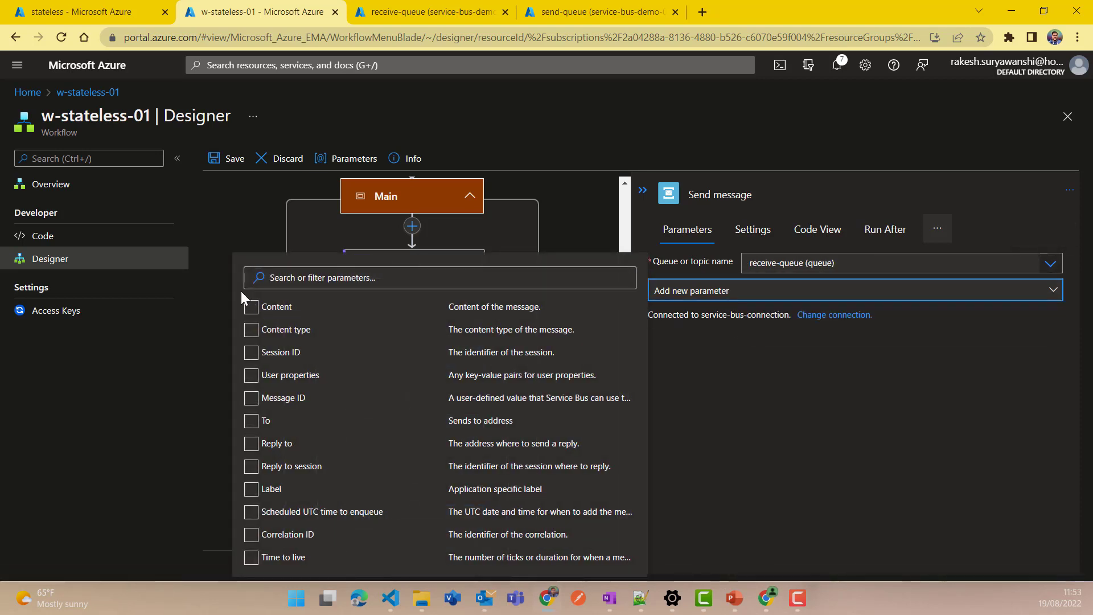
left_click(251, 306)
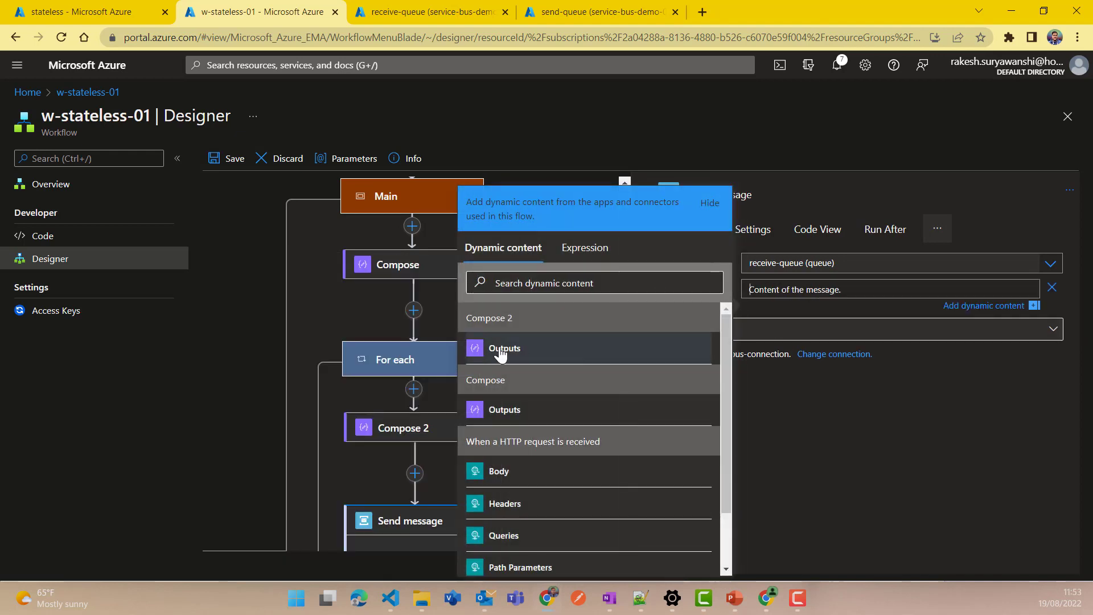
left_click(504, 348)
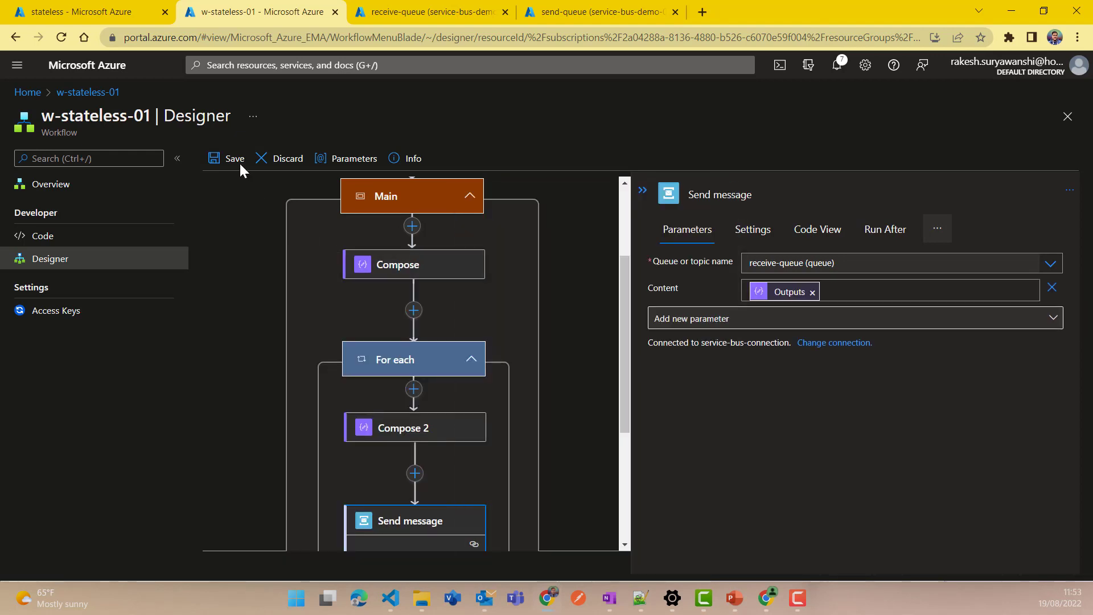
left_click(227, 158)
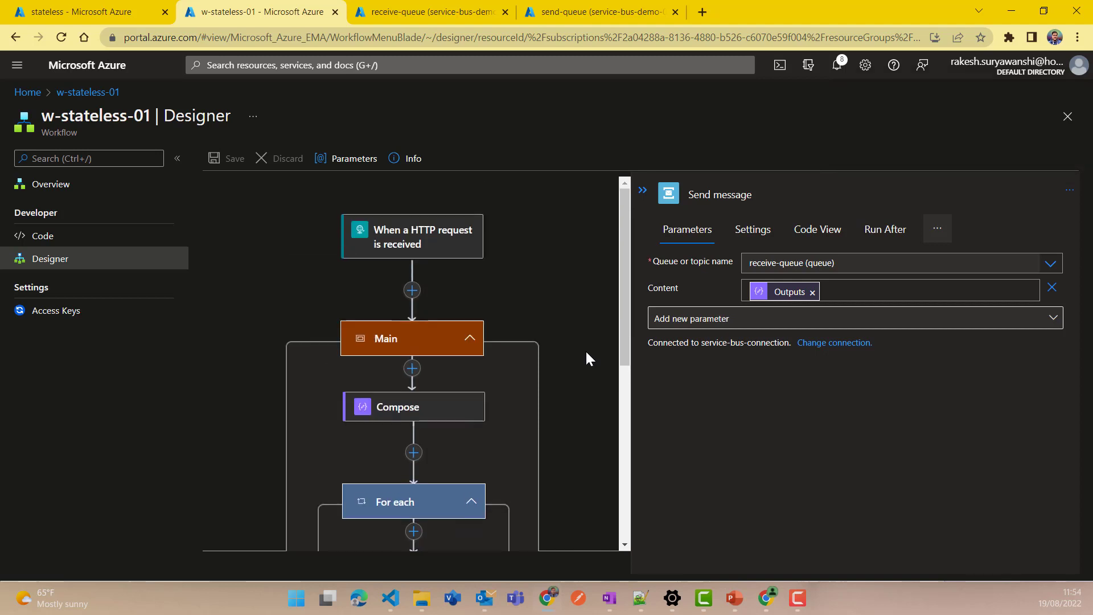
mouse_move(501, 281)
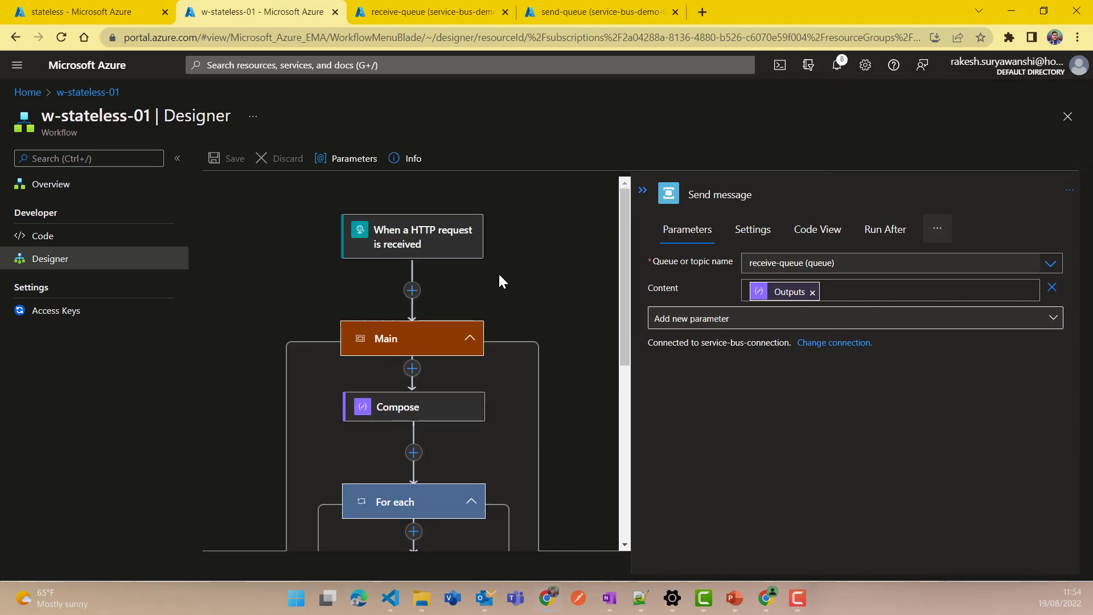
mouse_move(513, 261)
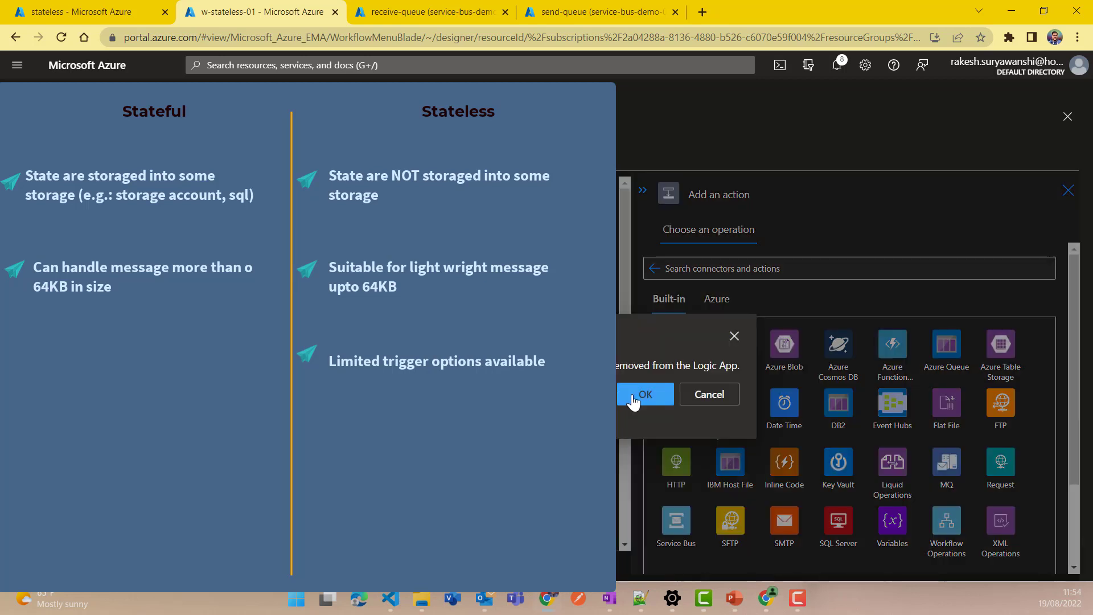
- Confirm discarding the pending designer change with OK
left_click(645, 394)
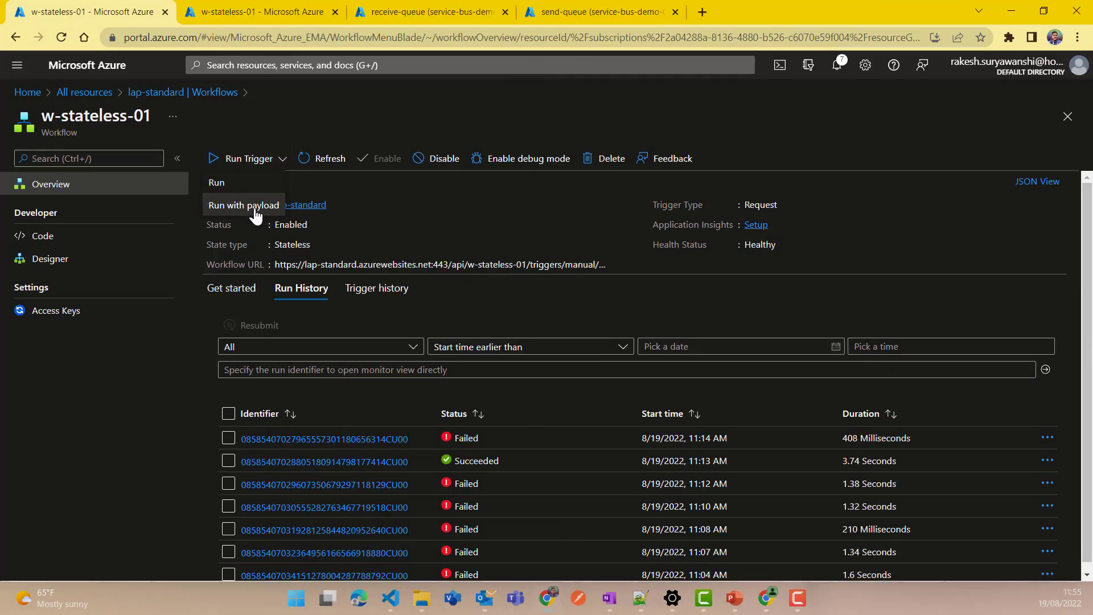
- Run with payload using the copied 500-record JSON as the request body, then switch to the receive-queue page
left_click(244, 205)
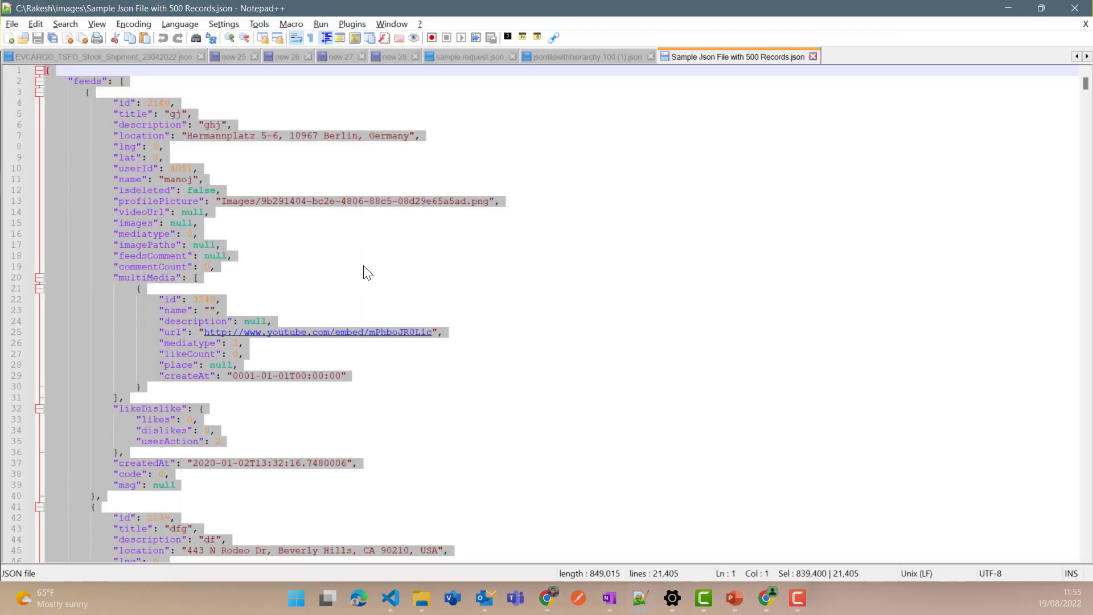
left_click(580, 57)
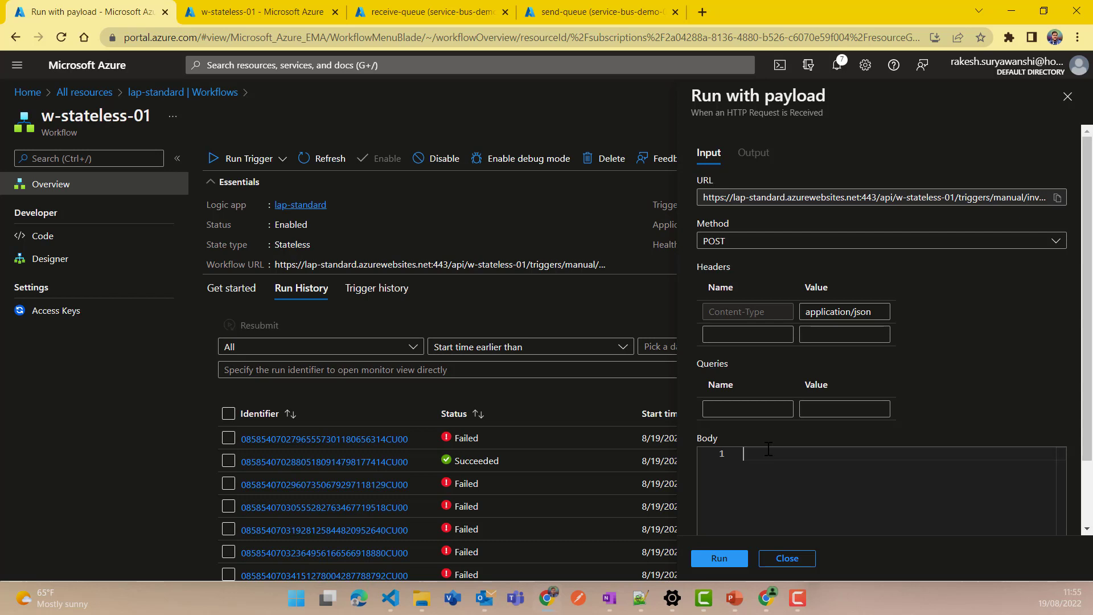
left_click(719, 558)
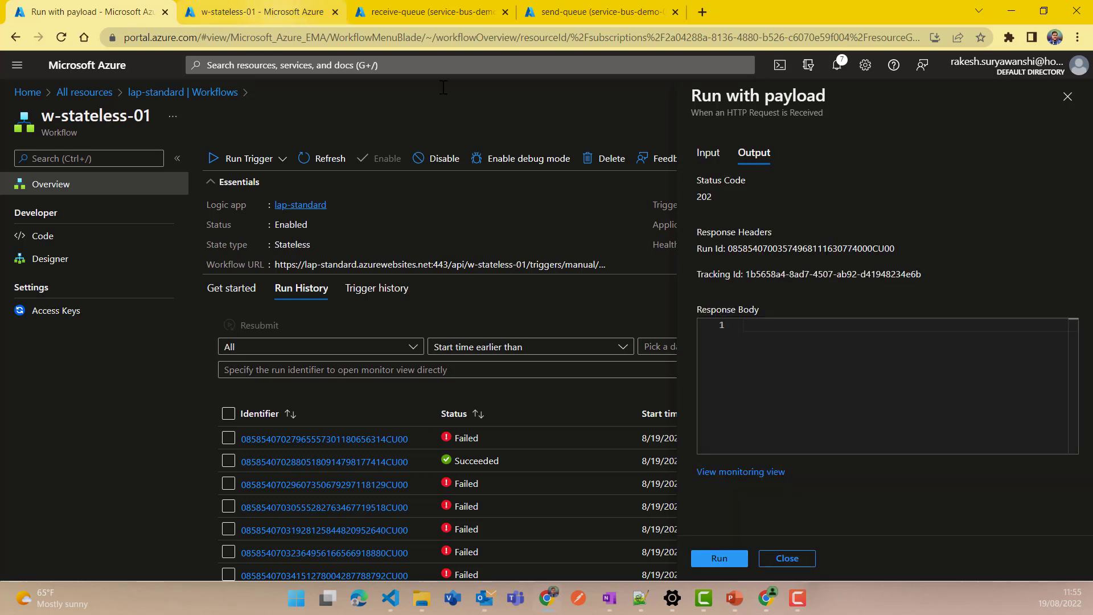
left_click(424, 12)
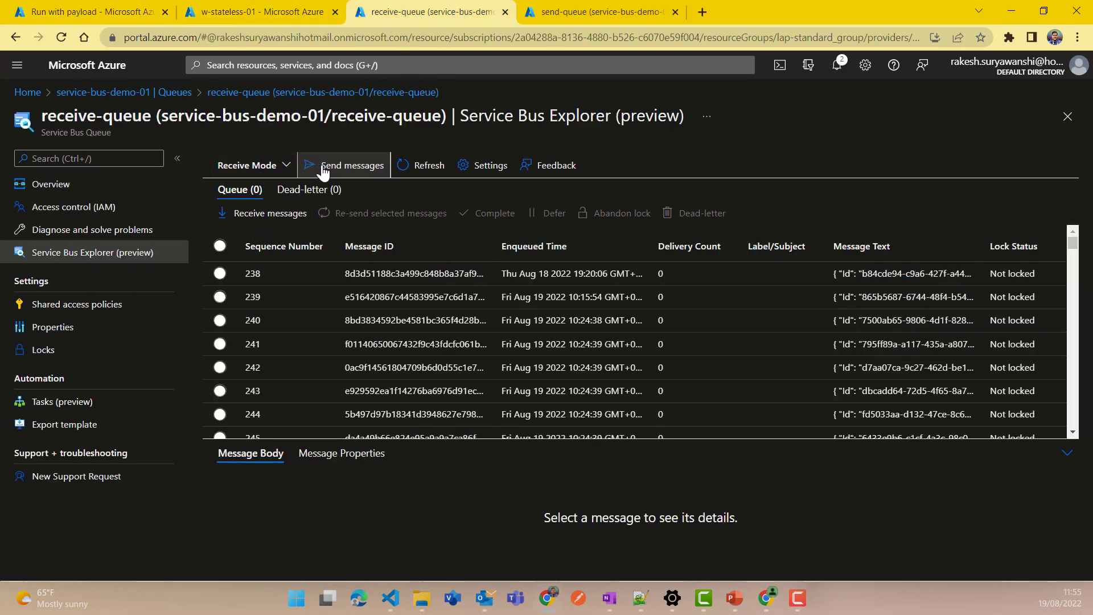
- Refresh receive-queue and peek its 100 messages from the start in Peek Mode
left_click(420, 165)
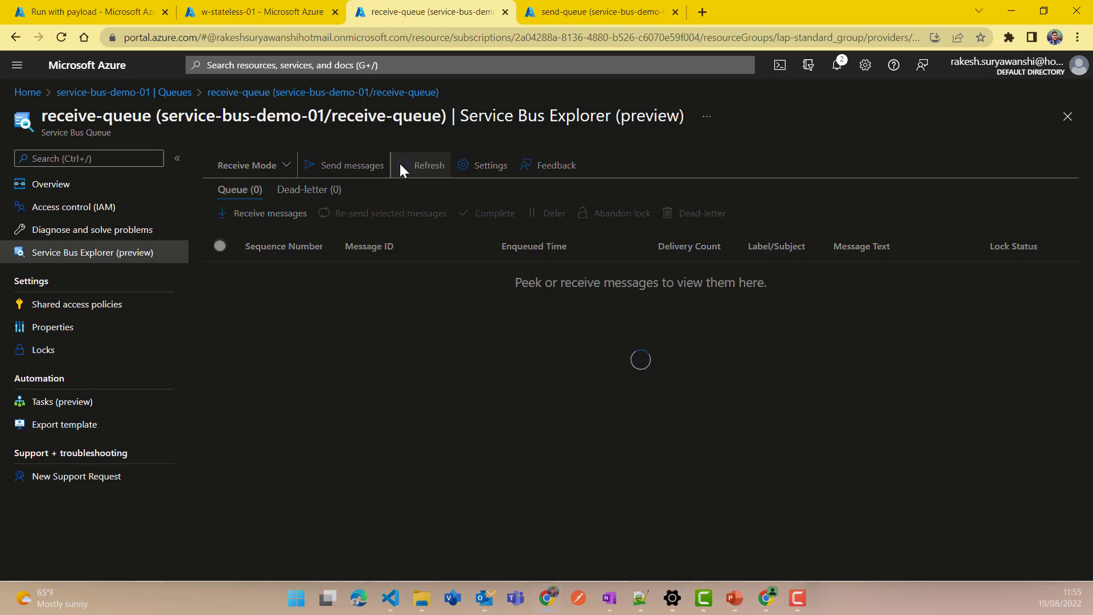
left_click(430, 165)
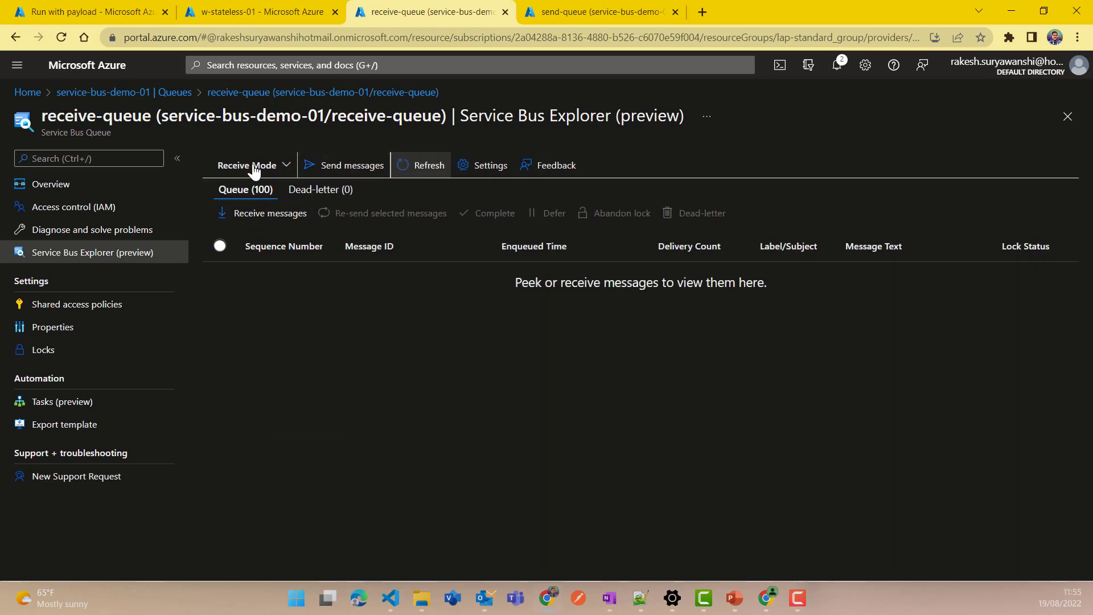
left_click(252, 165)
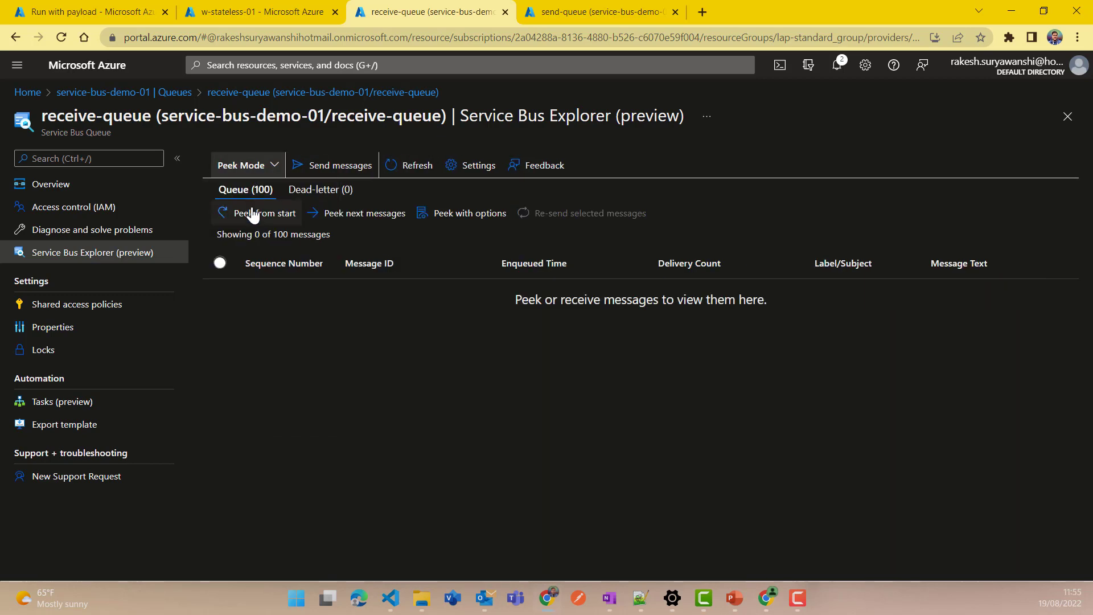
left_click(264, 213)
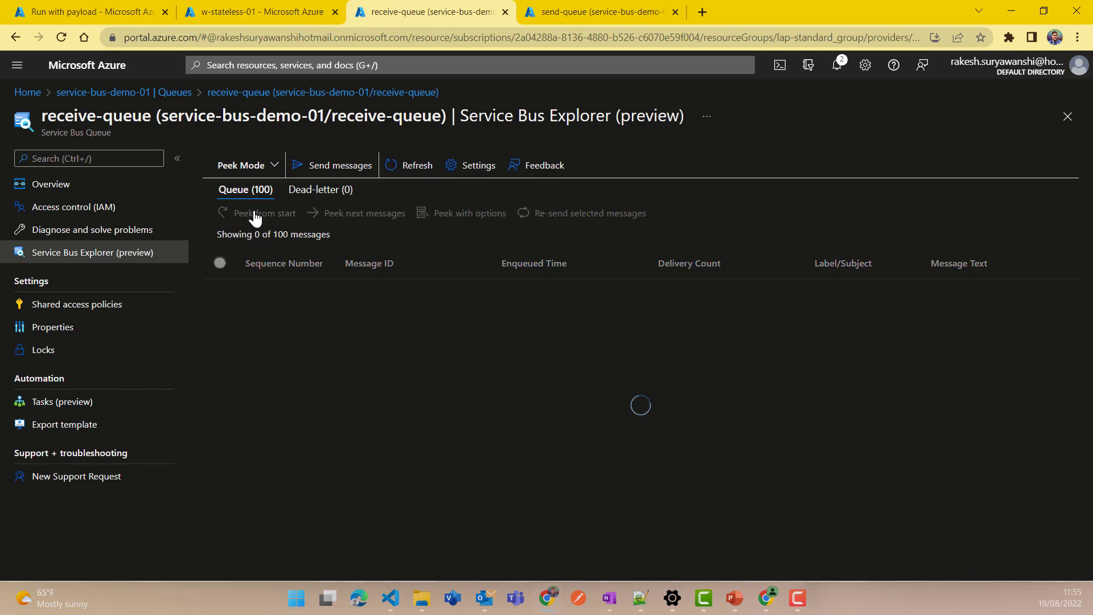
left_click(264, 213)
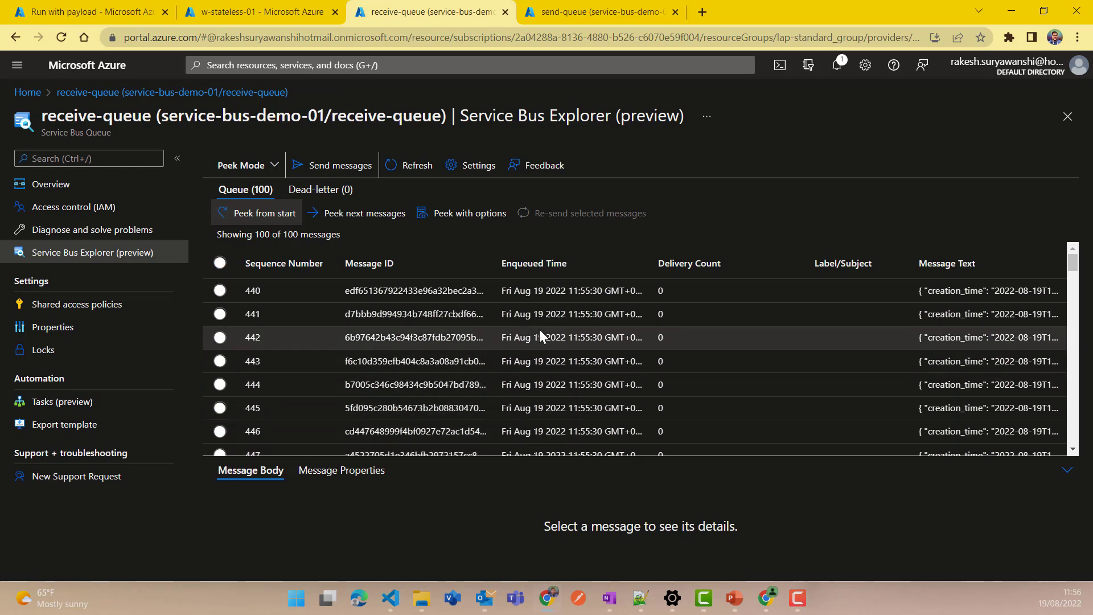
mouse_move(597, 301)
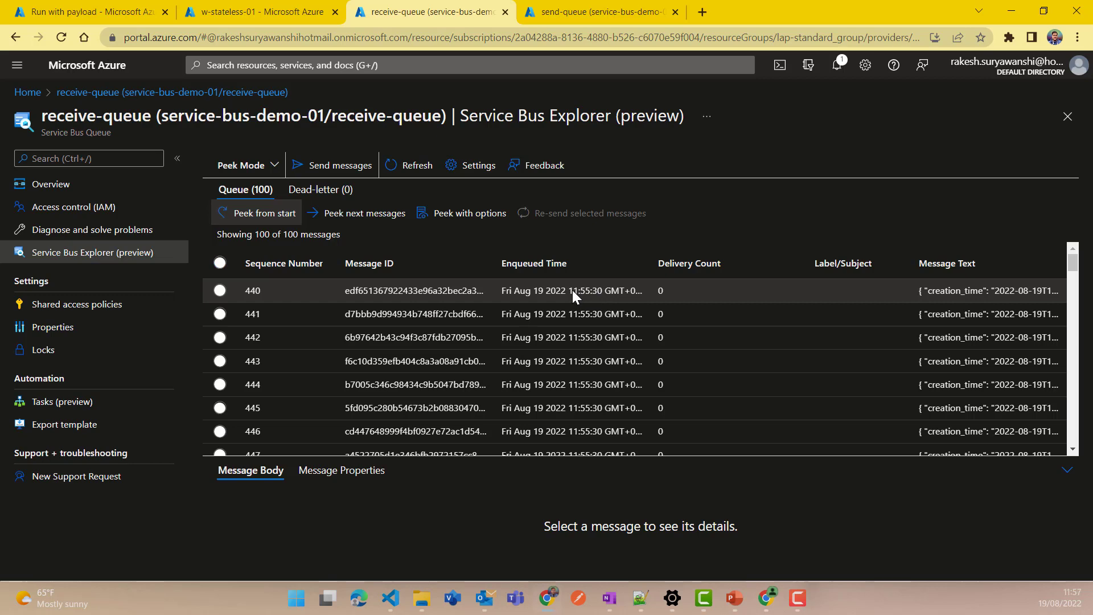
- View message 440's JSON body with its creation_time and data fields
left_click(219, 286)
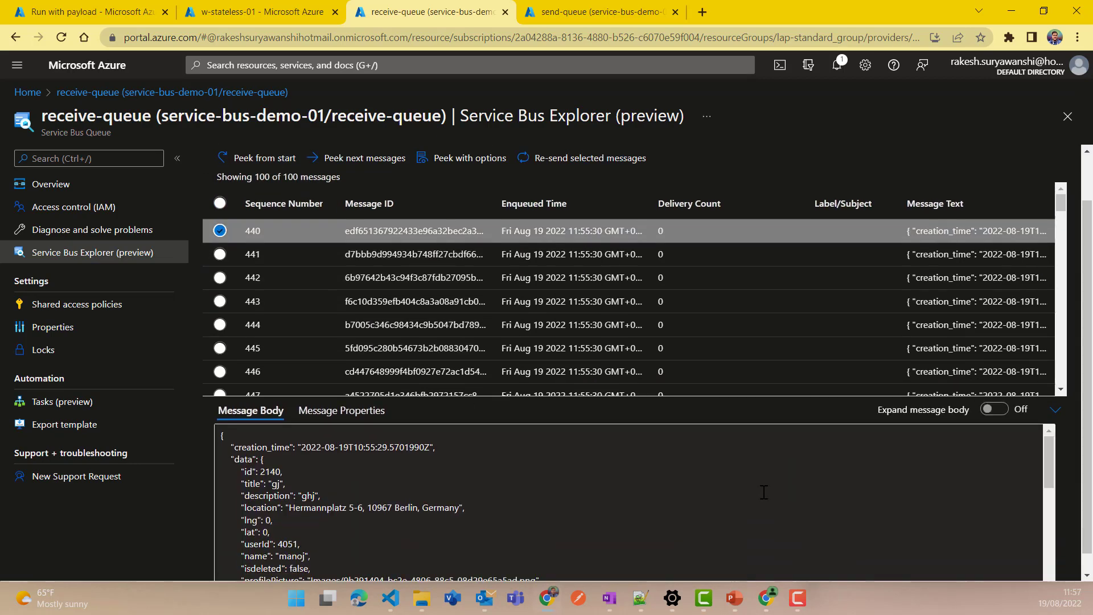
scroll("down", 3)
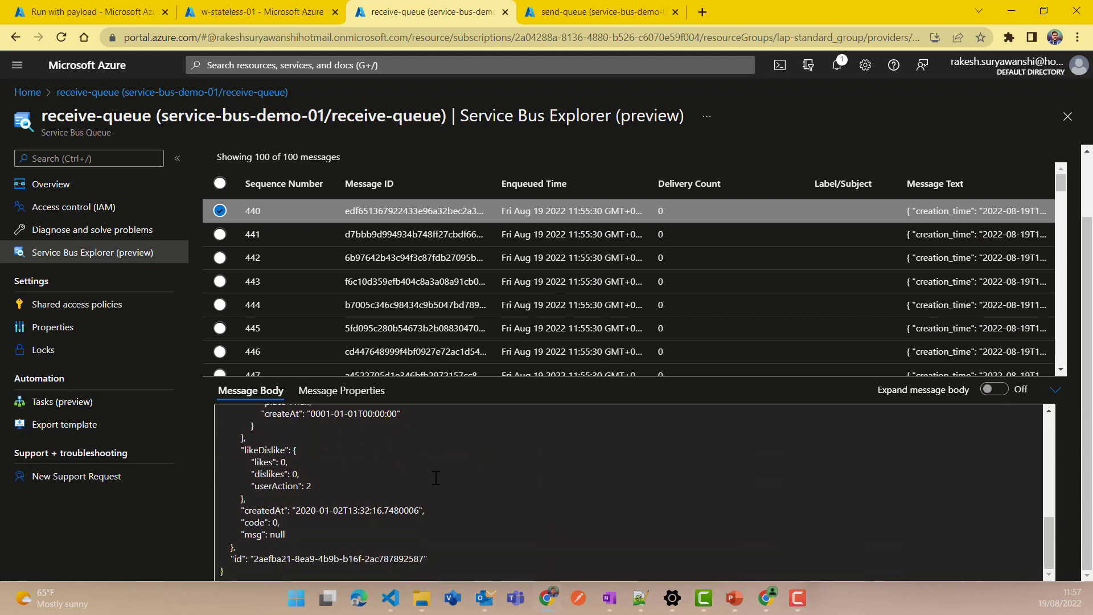
mouse_move(438, 467)
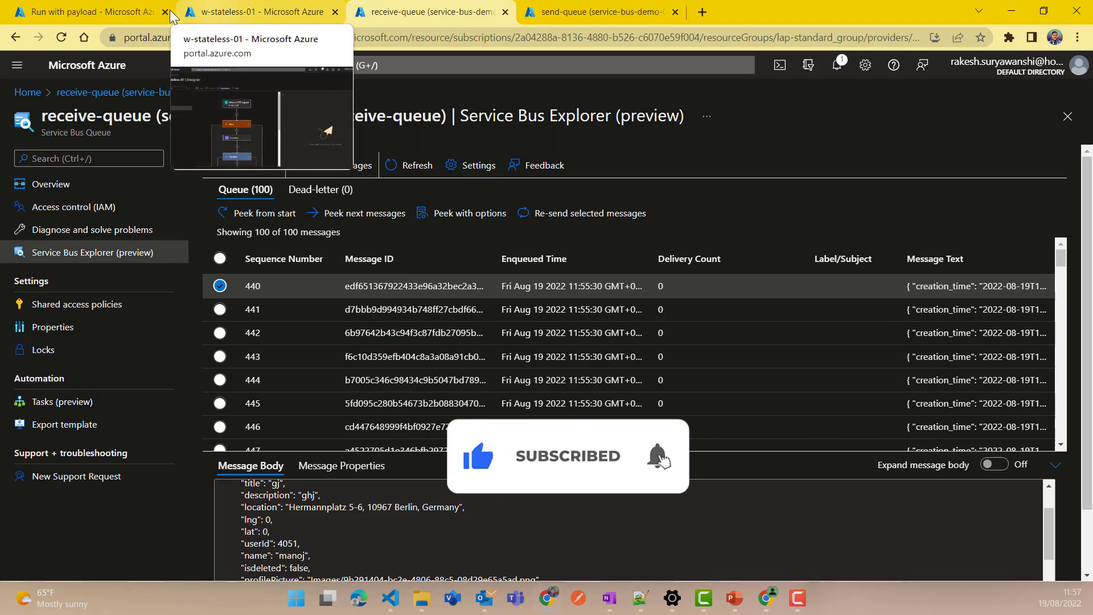
- Close the run results and enable debug mode, making the state type Stateless (debug mode)
left_click(85, 10)
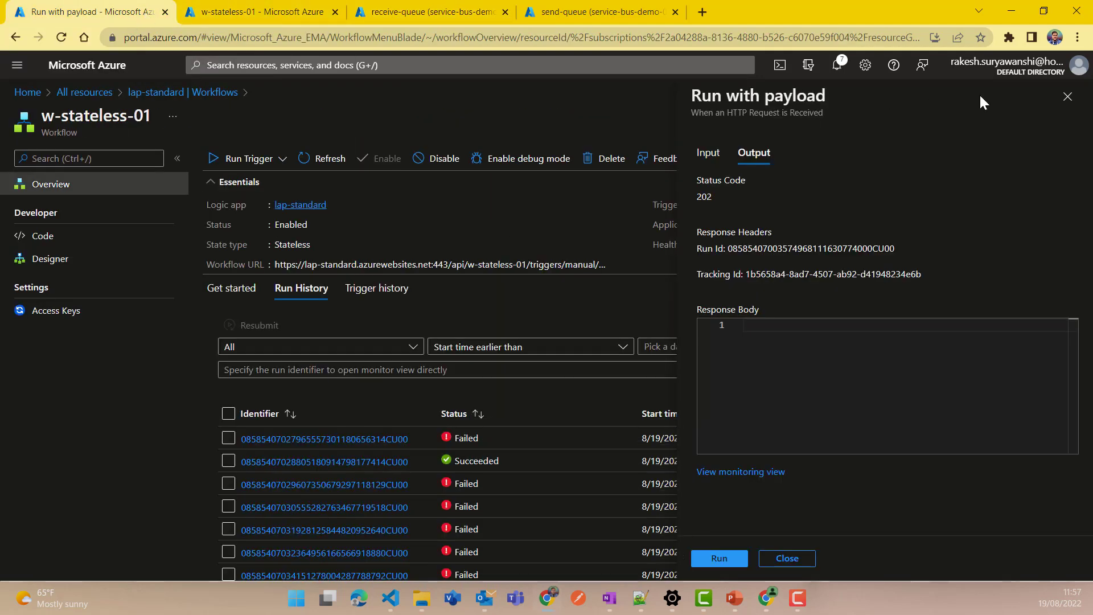
left_click(787, 558)
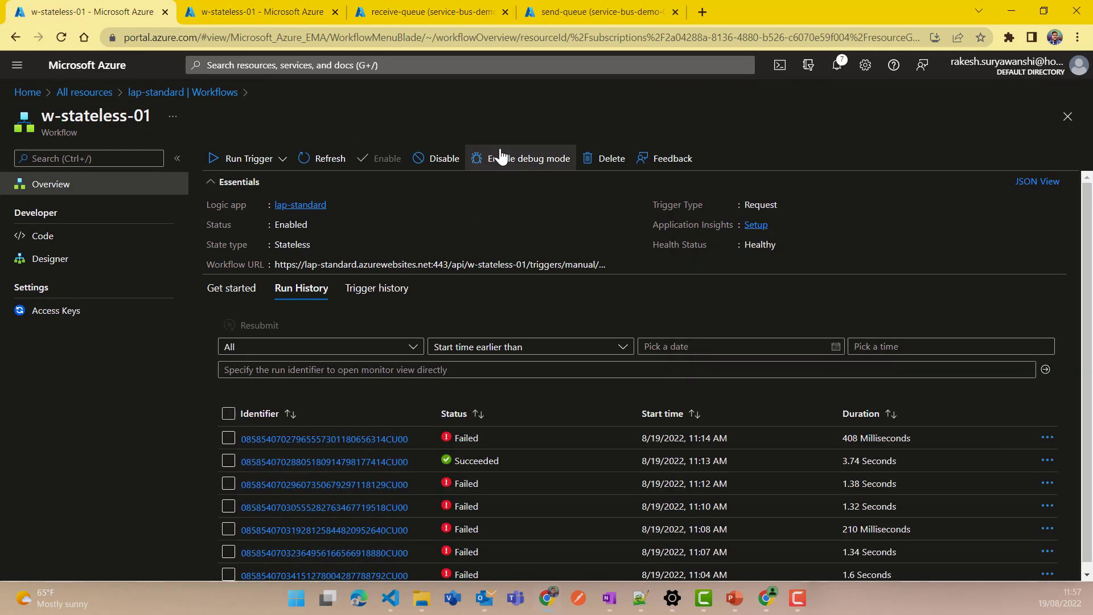
left_click(524, 159)
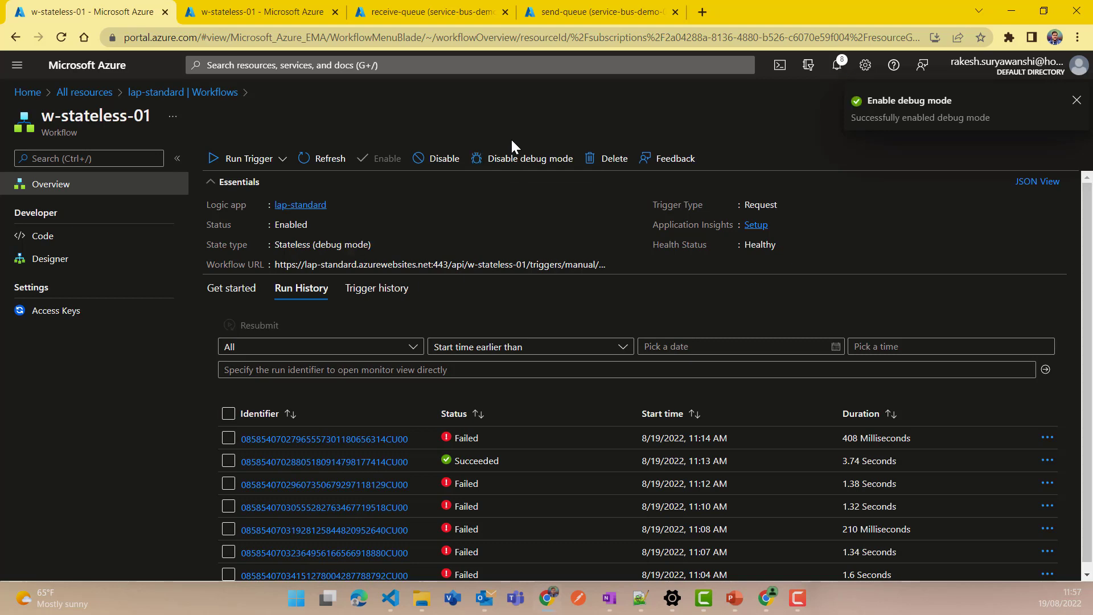
mouse_move(642, 598)
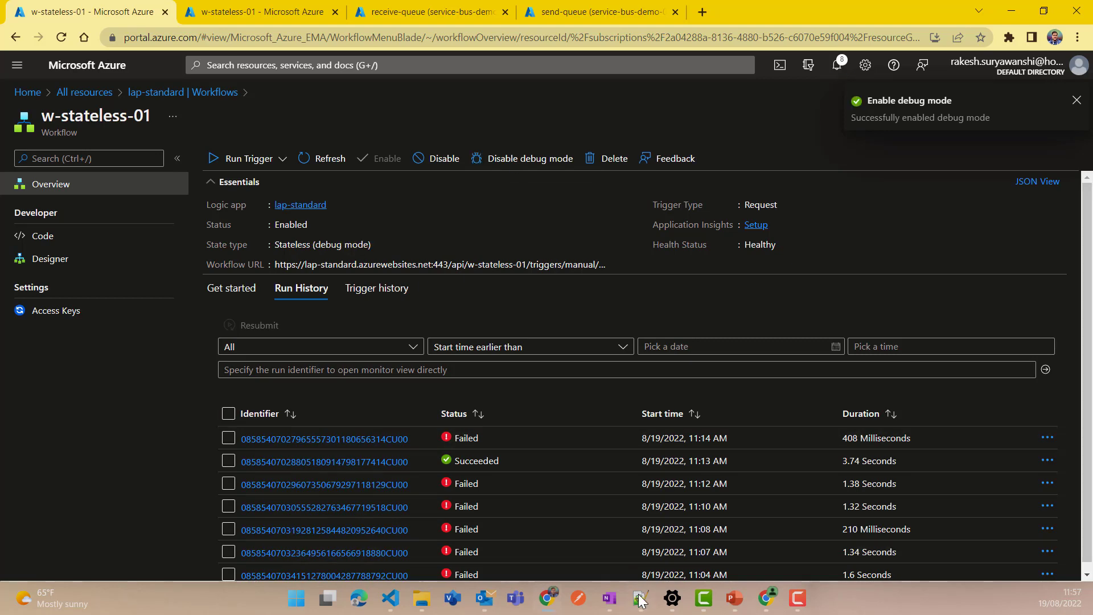
- Select the whole content of Sample Json File with 500 Records.json in Notepad++ for copying
left_click(640, 598)
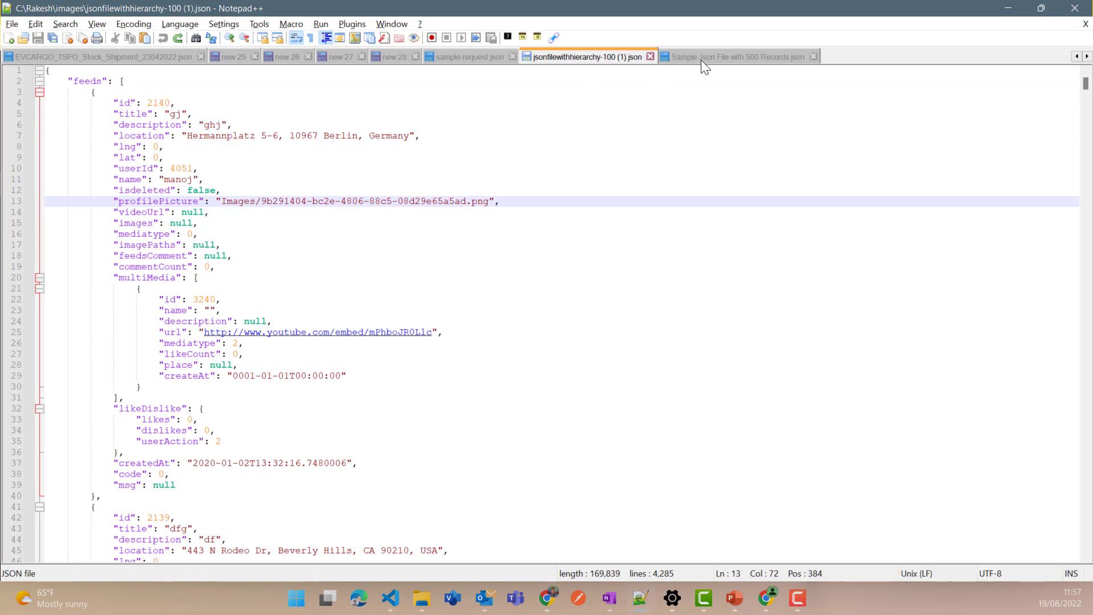
left_click(737, 56)
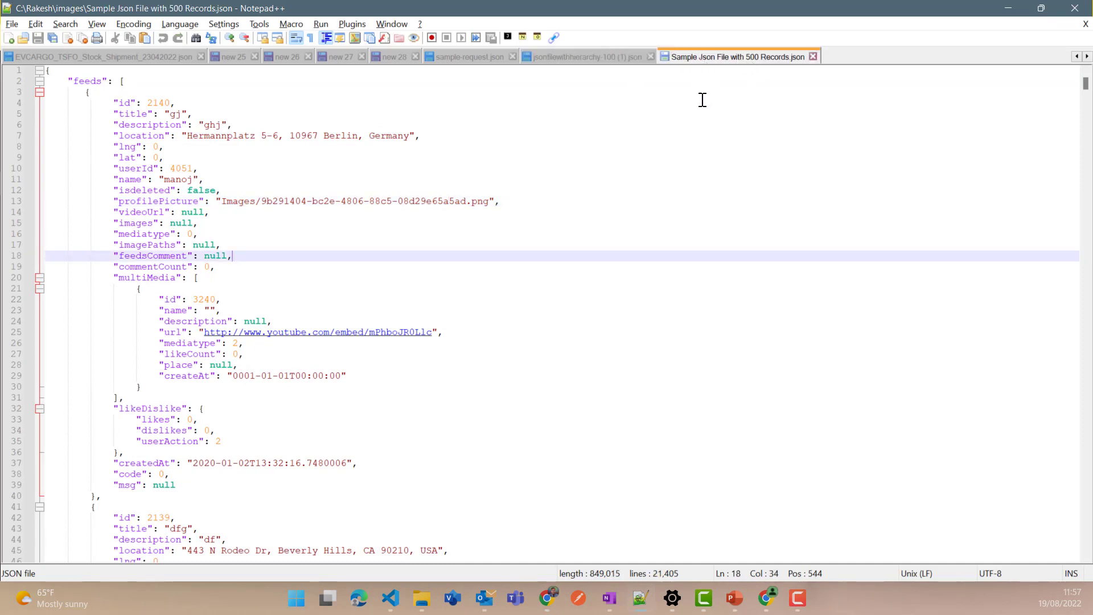
mouse_move(601, 148)
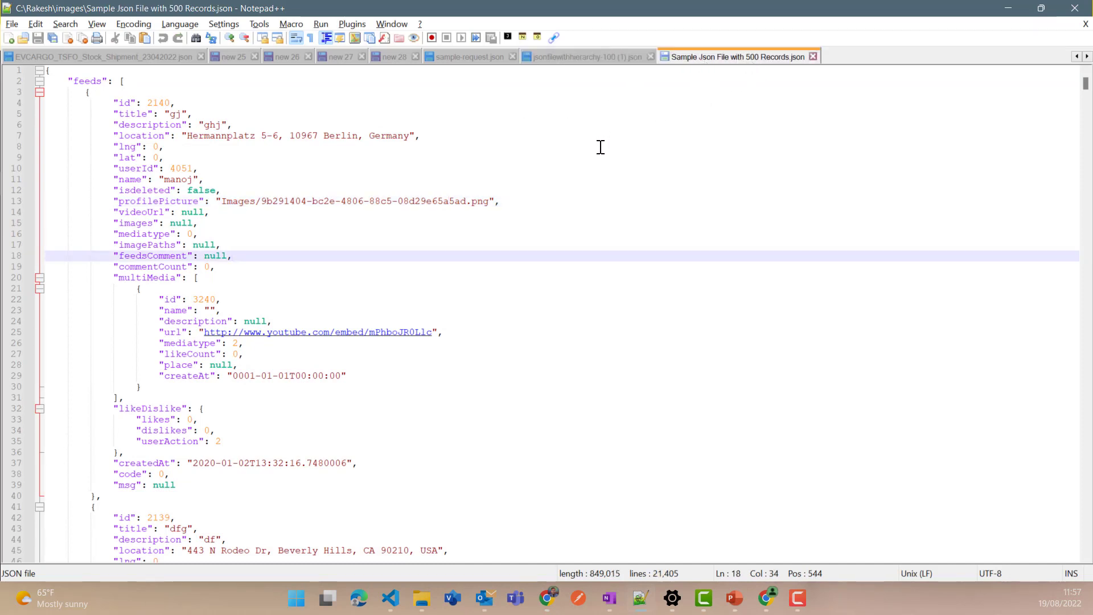
left_click(167, 147)
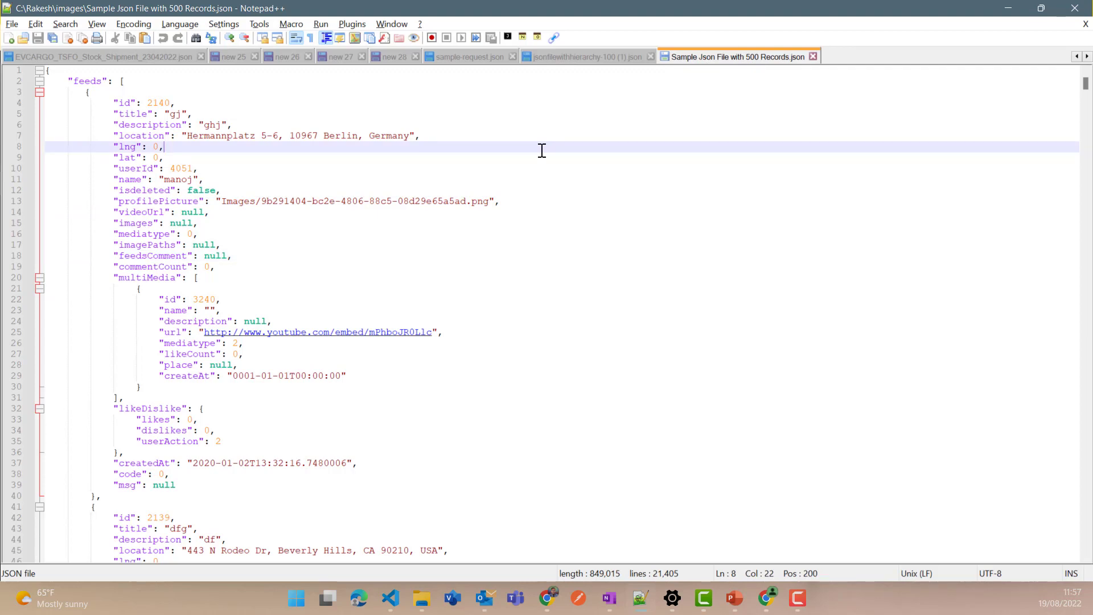
key("ctrl+a")
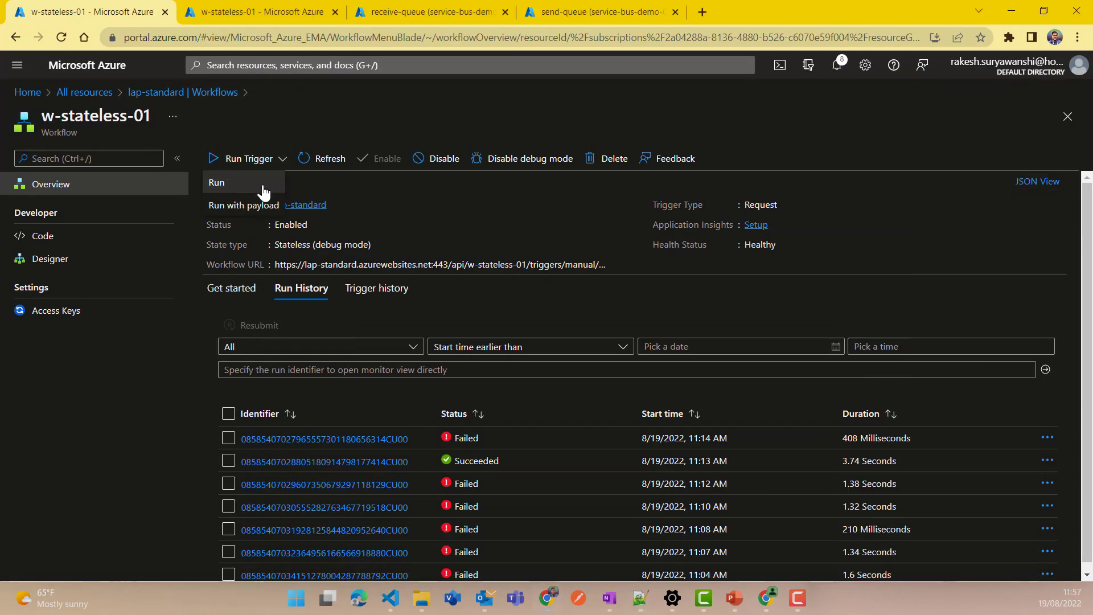
- Send the 500-record JSON body via Run with payload, producing a new failed run at 11:58 AM
left_click(243, 205)
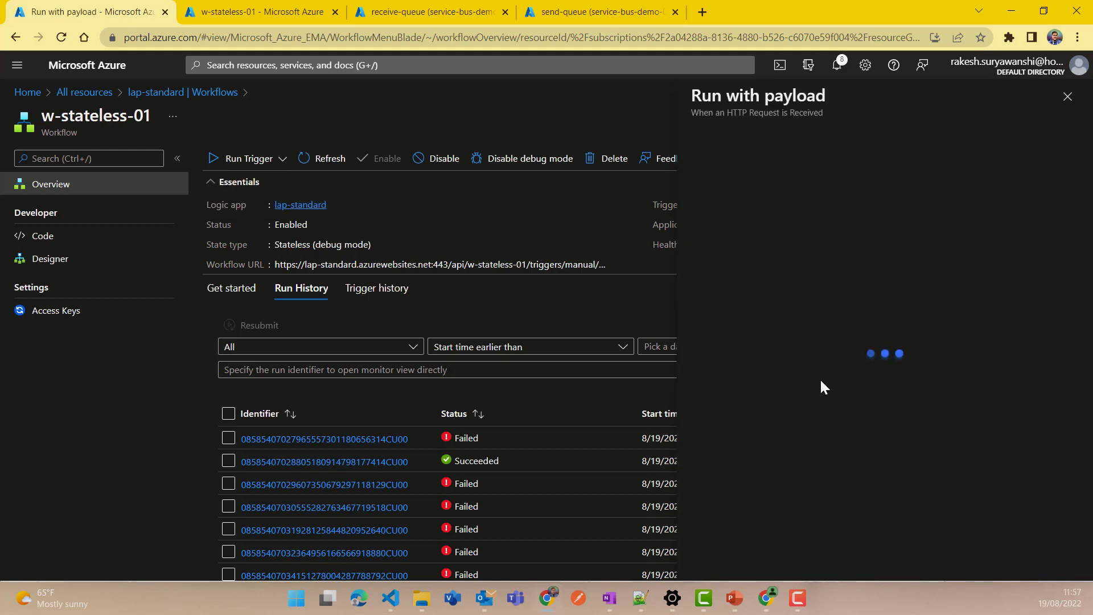
mouse_move(824, 401)
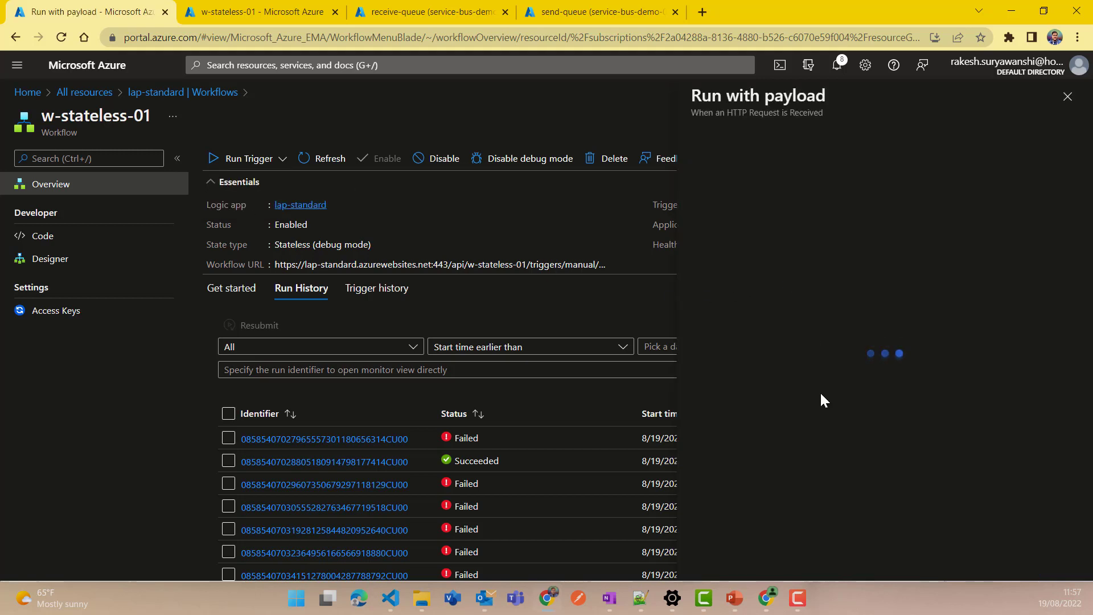
mouse_move(820, 392)
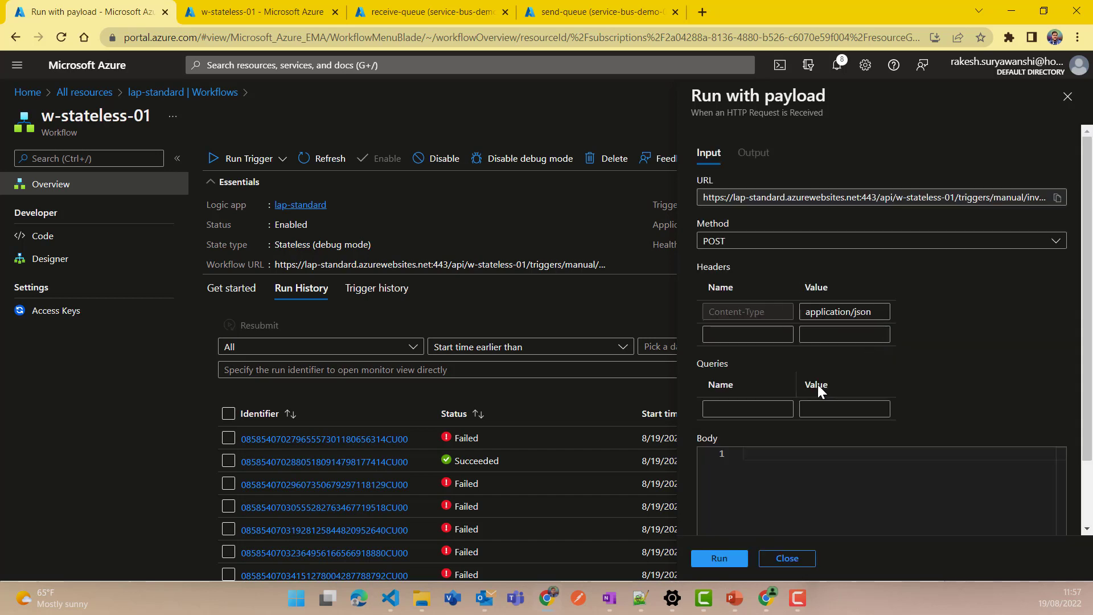
left_click(762, 455)
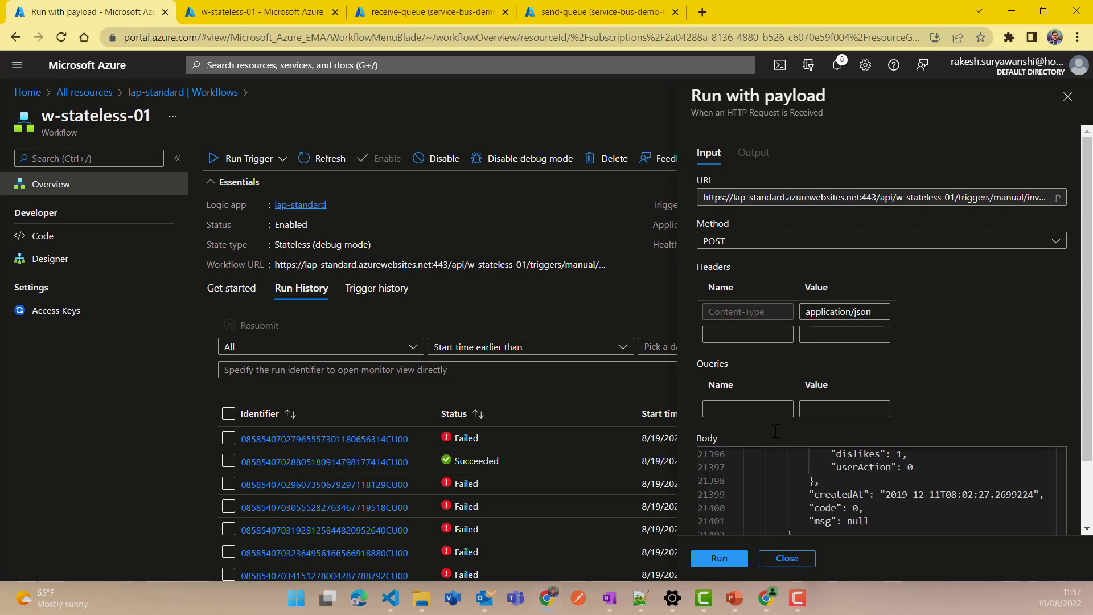
left_click(719, 559)
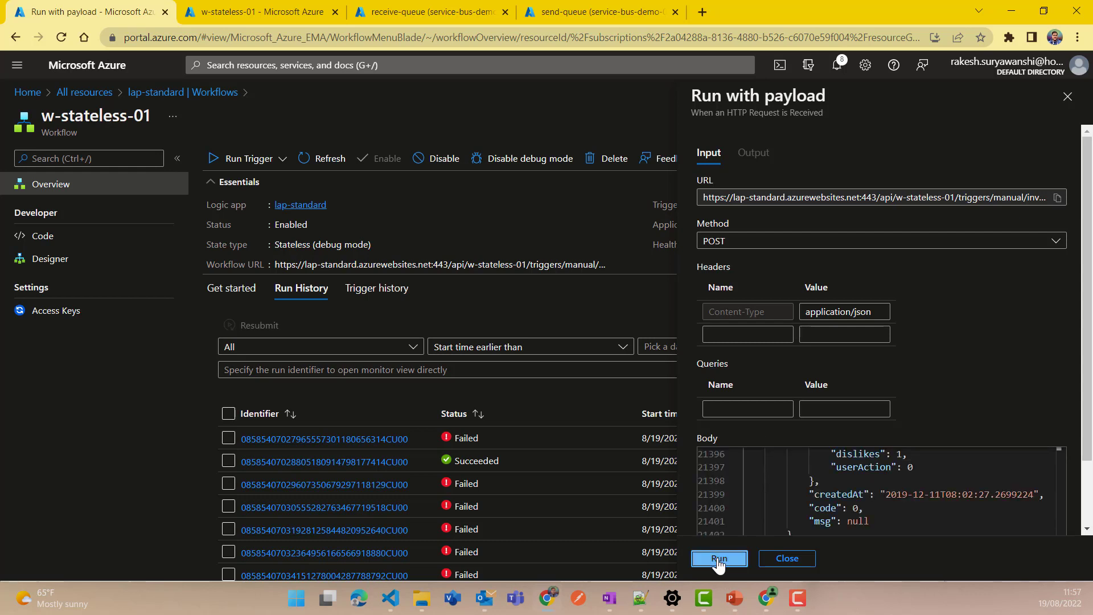
left_click(719, 558)
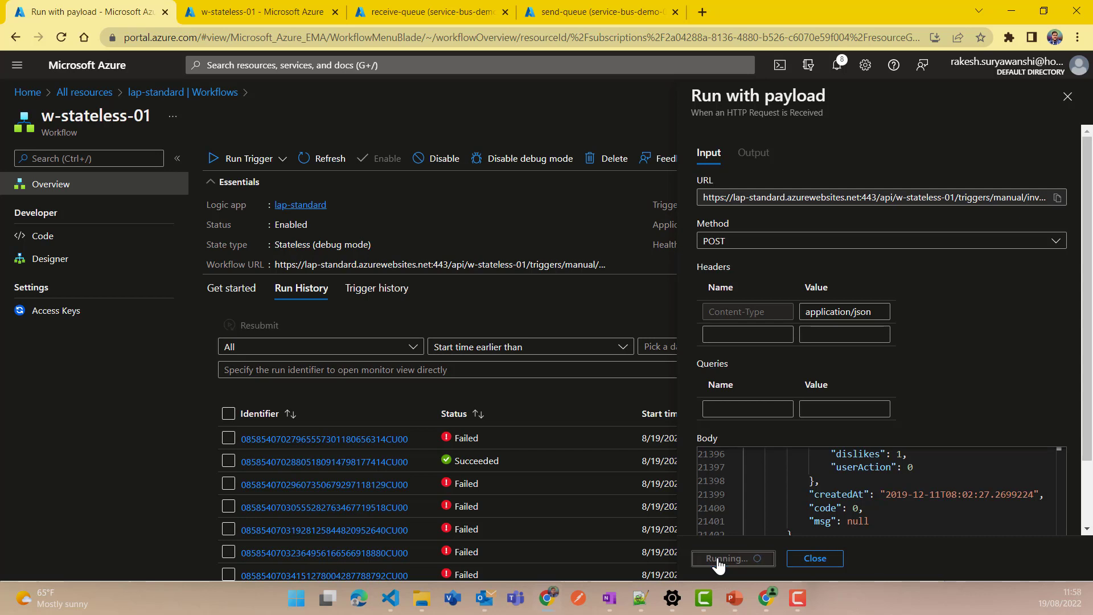
left_click(733, 558)
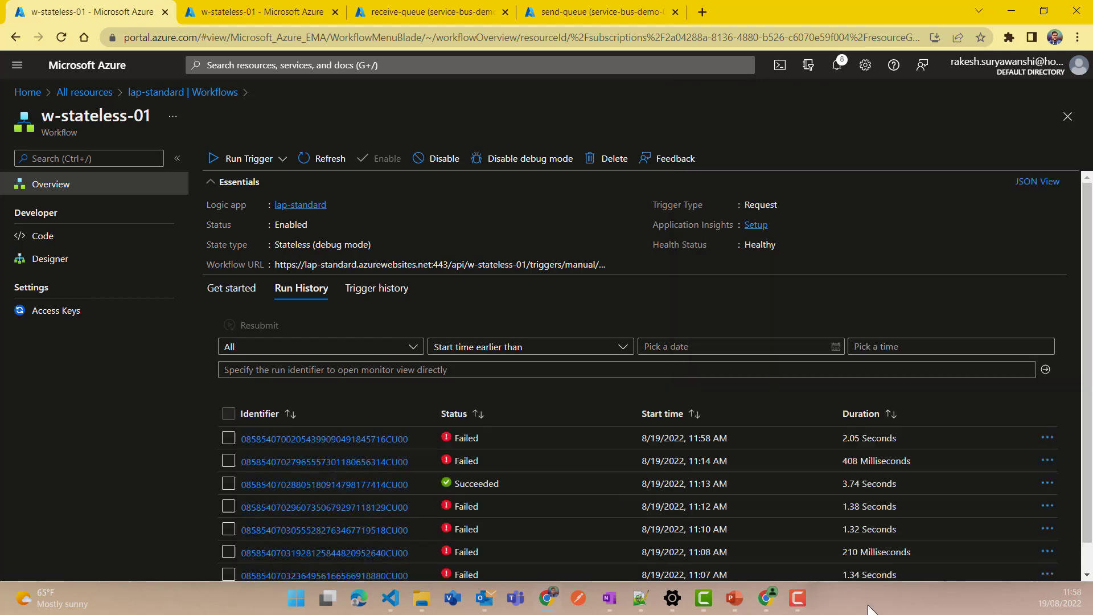
mouse_move(619, 445)
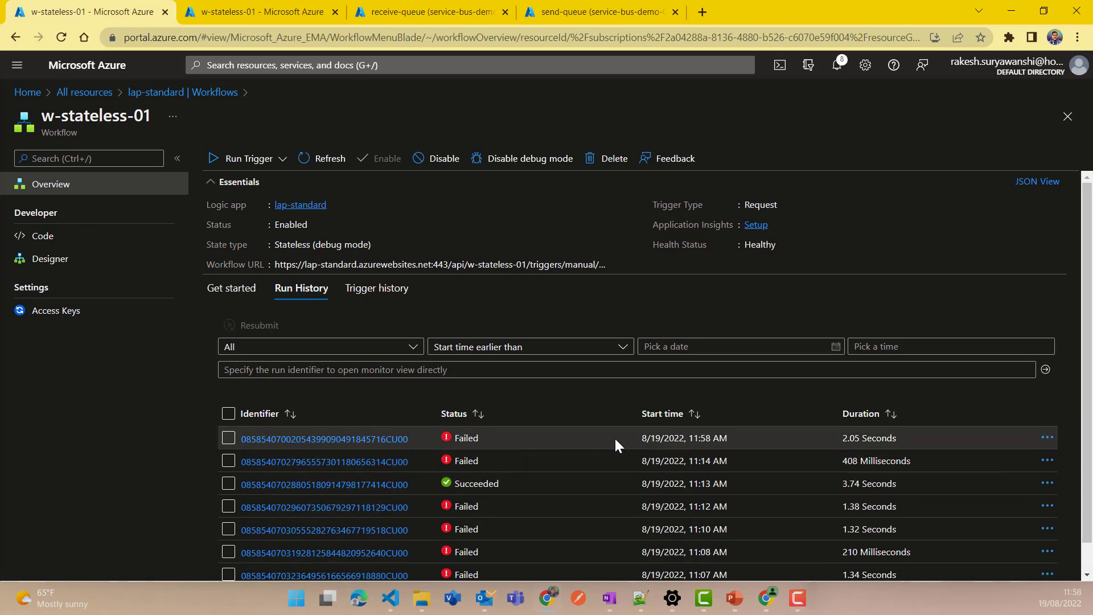
mouse_move(691, 437)
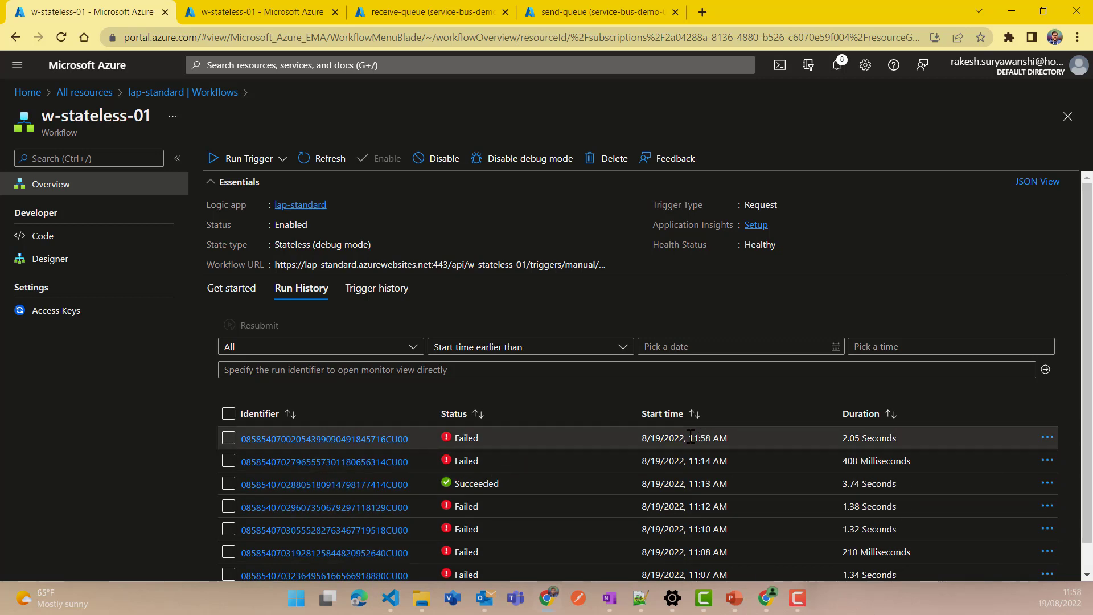
mouse_move(375, 444)
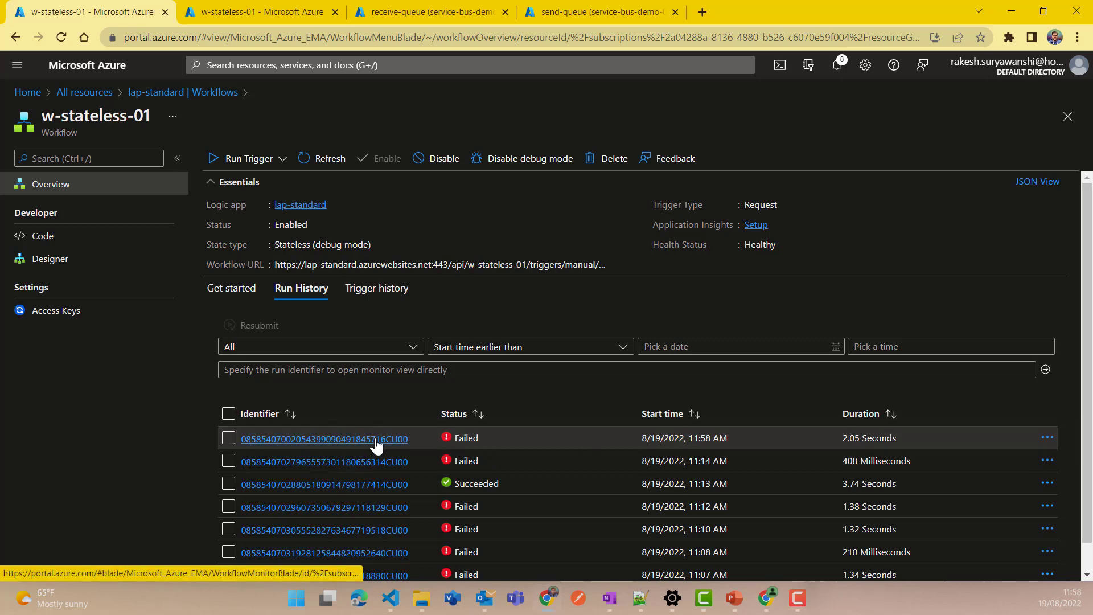
- Open the 11:58 AM failed run showing Main and For each failed, Compose succeeded
left_click(324, 439)
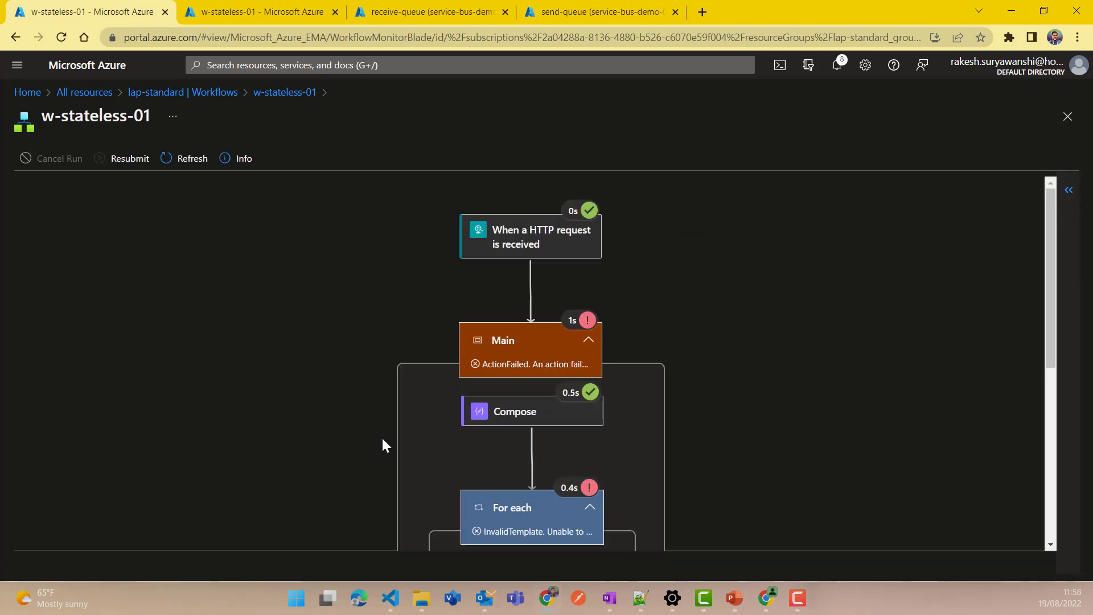
mouse_move(525, 325)
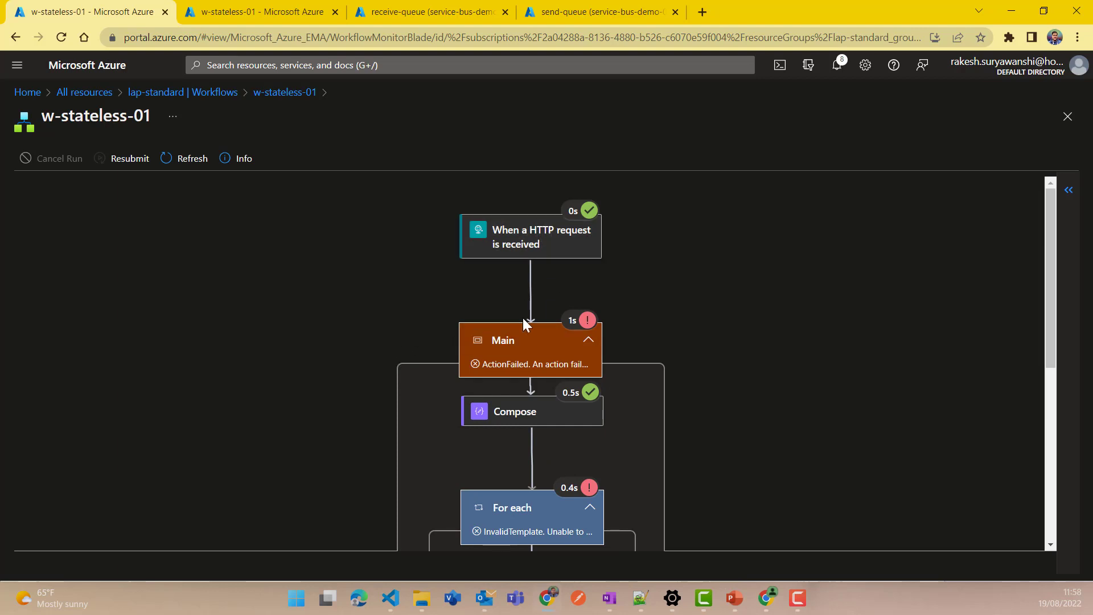
- Inspect the Compose step's details, succeeded from 10:58:01 to 10:58:02
left_click(515, 411)
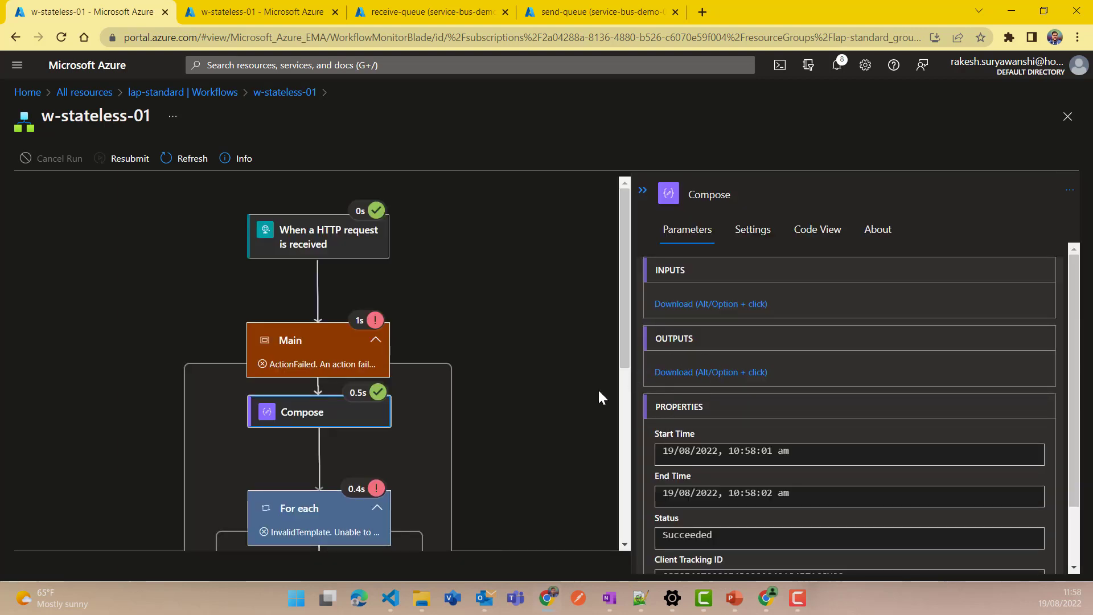
mouse_move(707, 376)
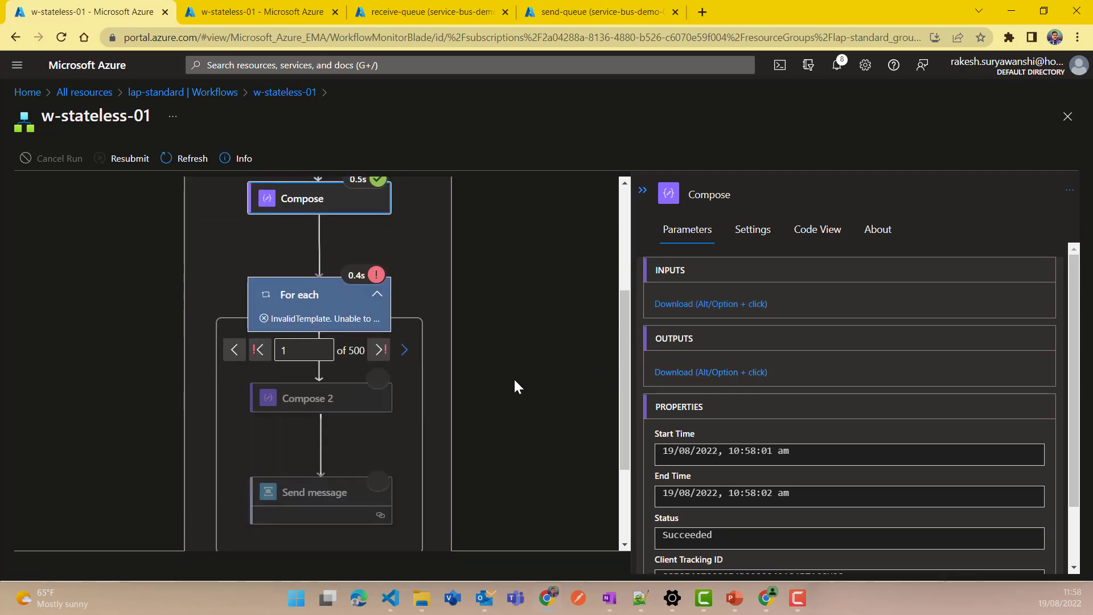
mouse_move(373, 328)
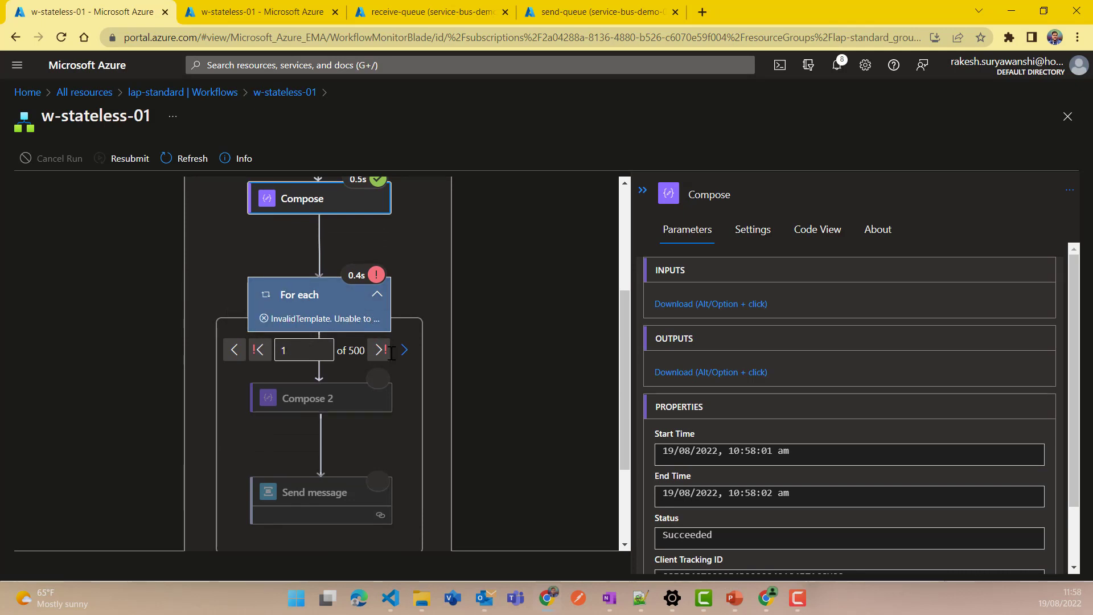
mouse_move(405, 350)
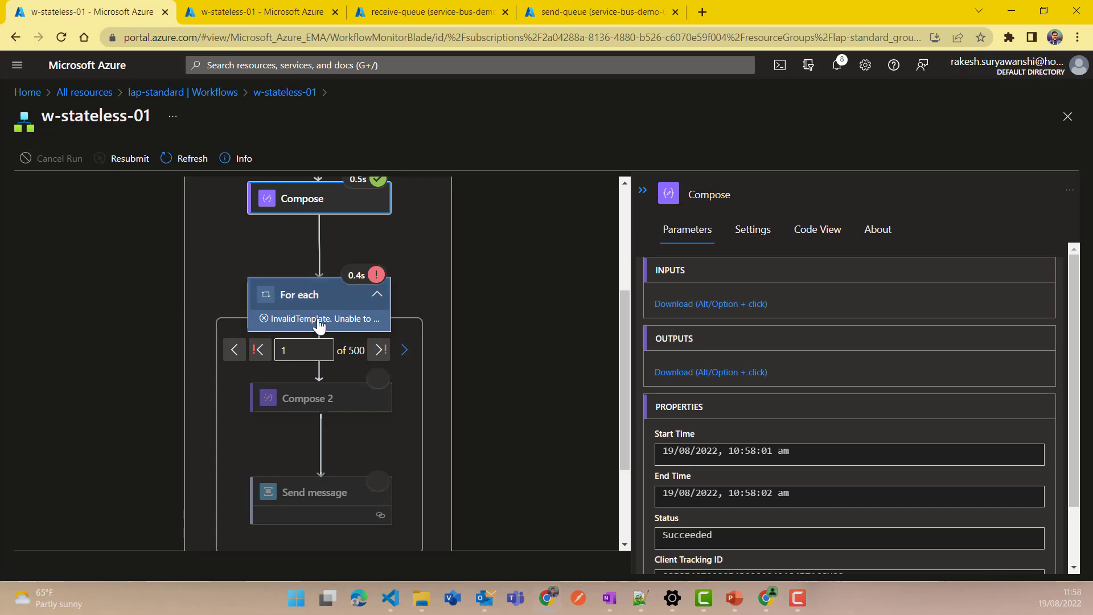
- Inspect For each's InvalidTemplate error: 500 items exceed the foreach limit of 100
left_click(300, 295)
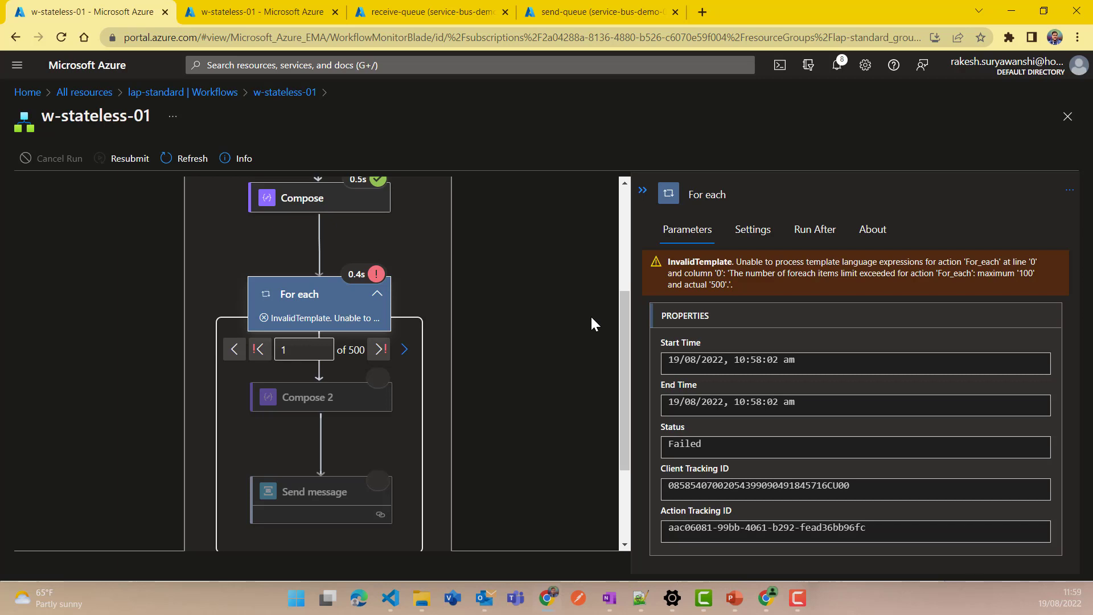
mouse_move(576, 347)
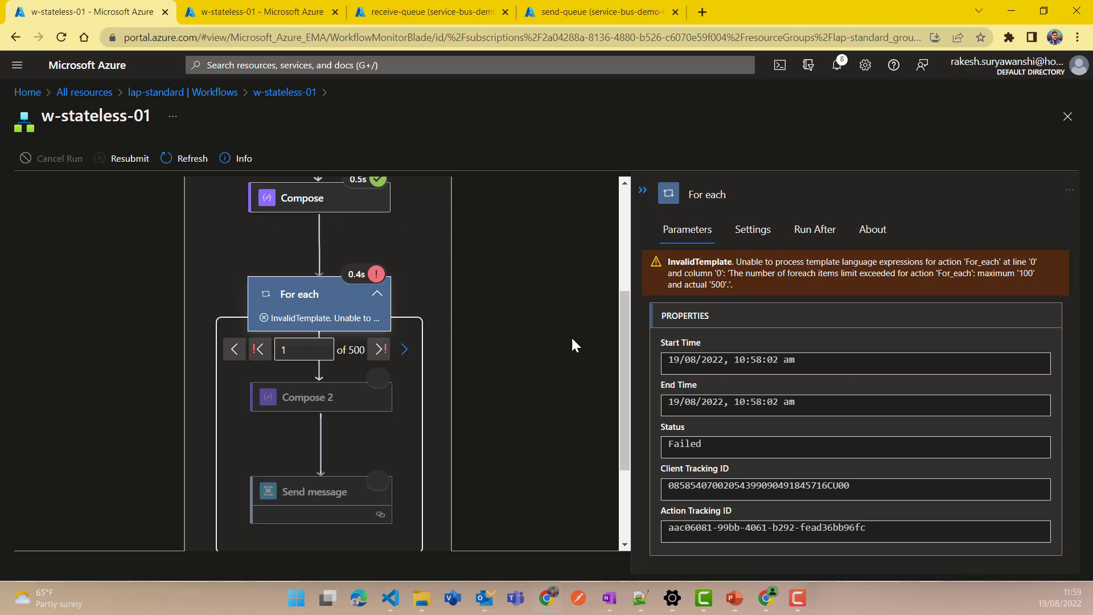